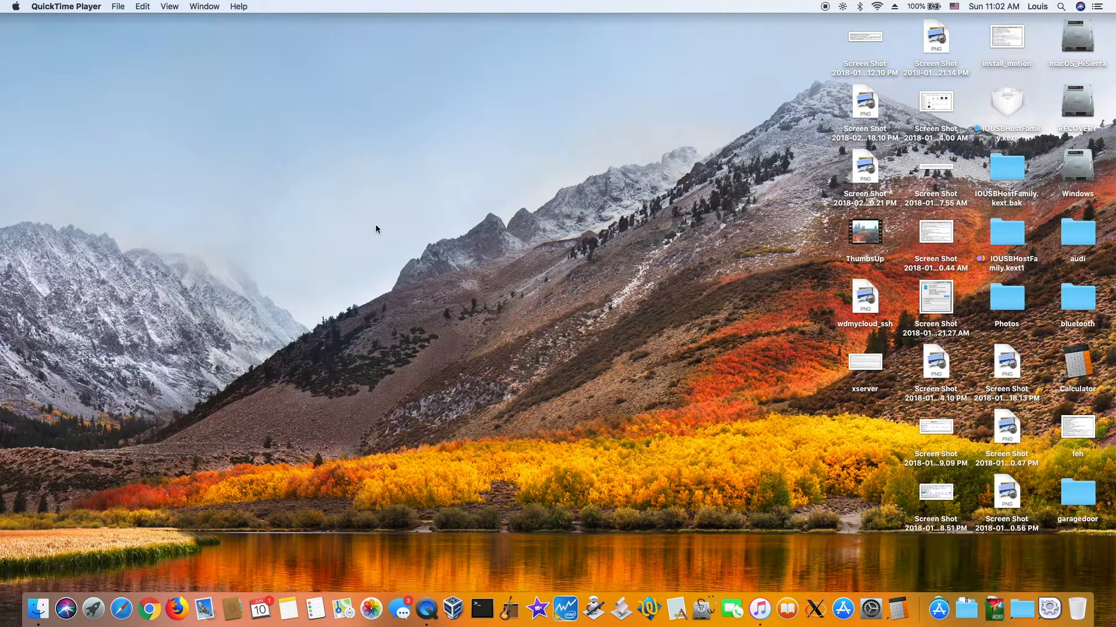
Launch iMovie from the Dock and show its Media browser with the photo libraries
left_click(65, 610)
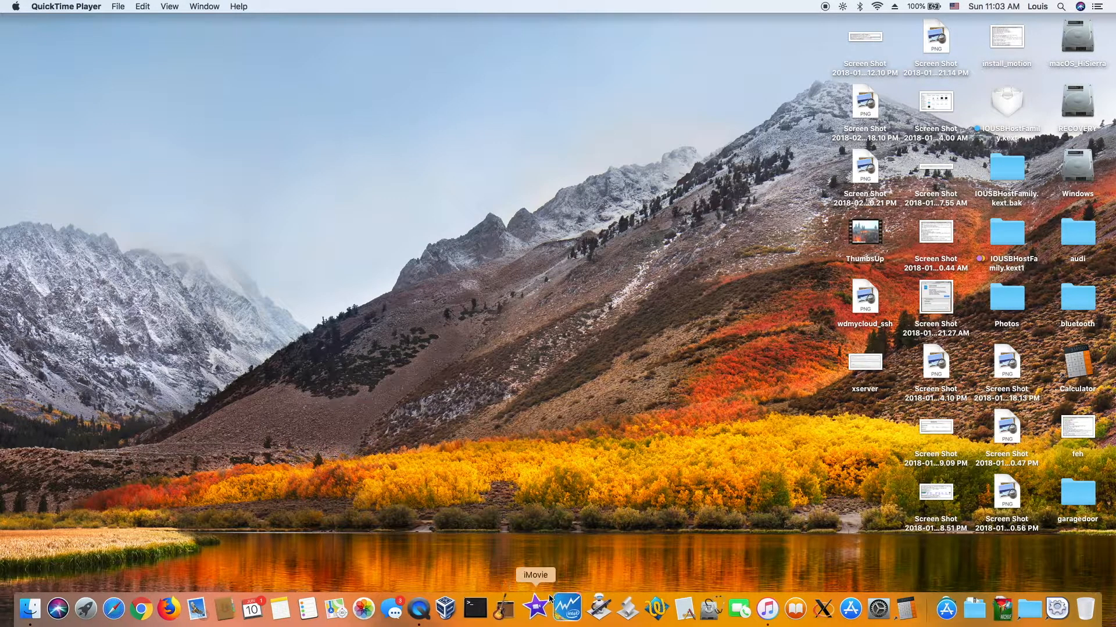
left_click(535, 609)
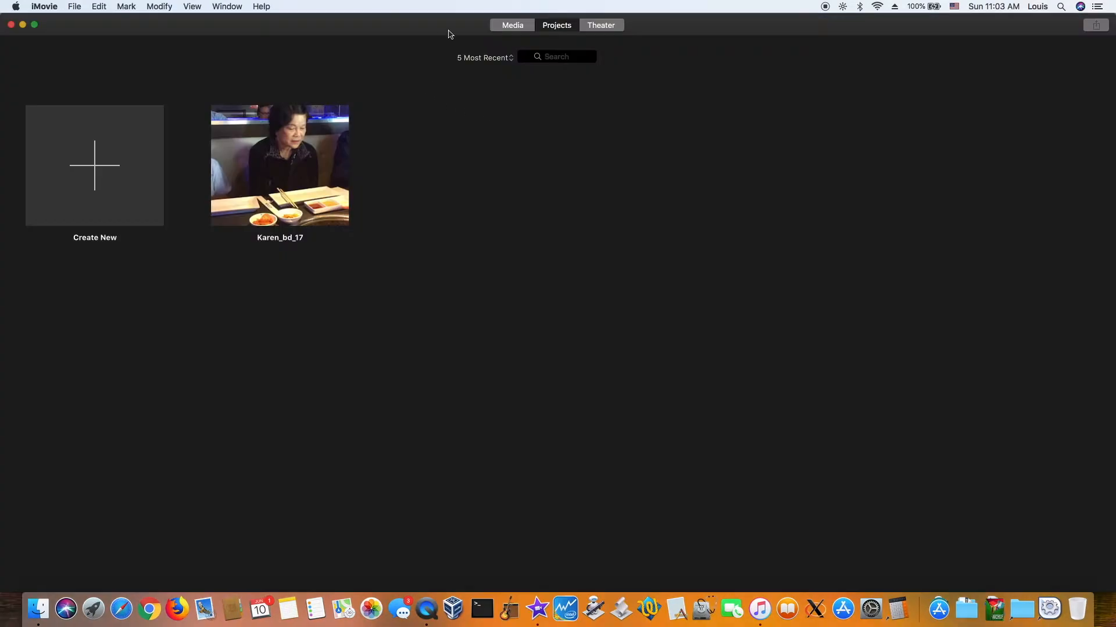
mouse_move(511, 25)
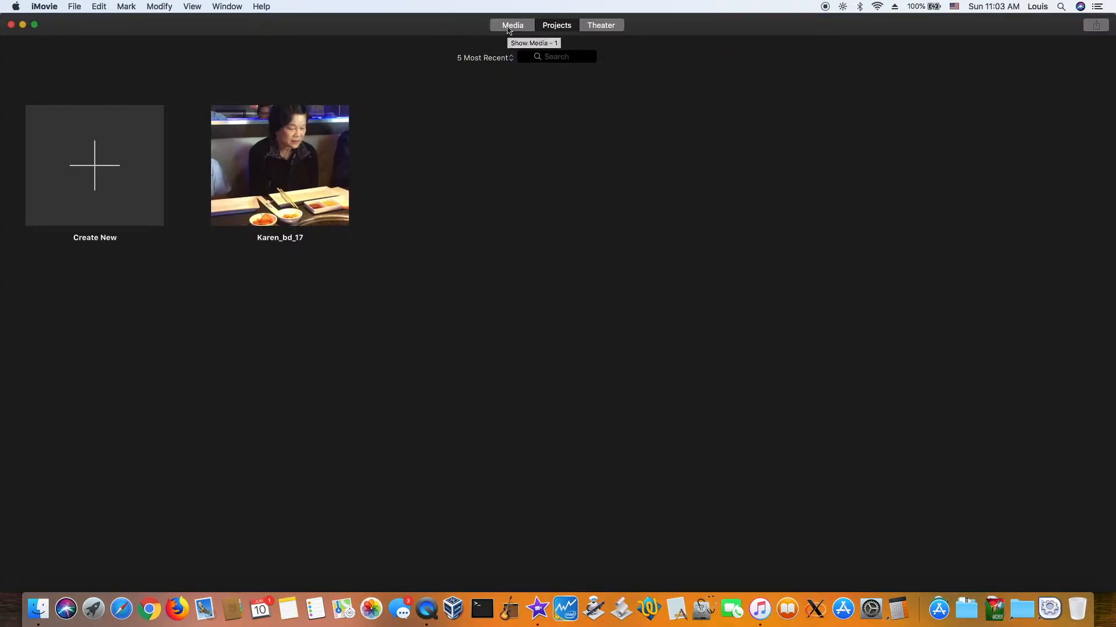
left_click(511, 25)
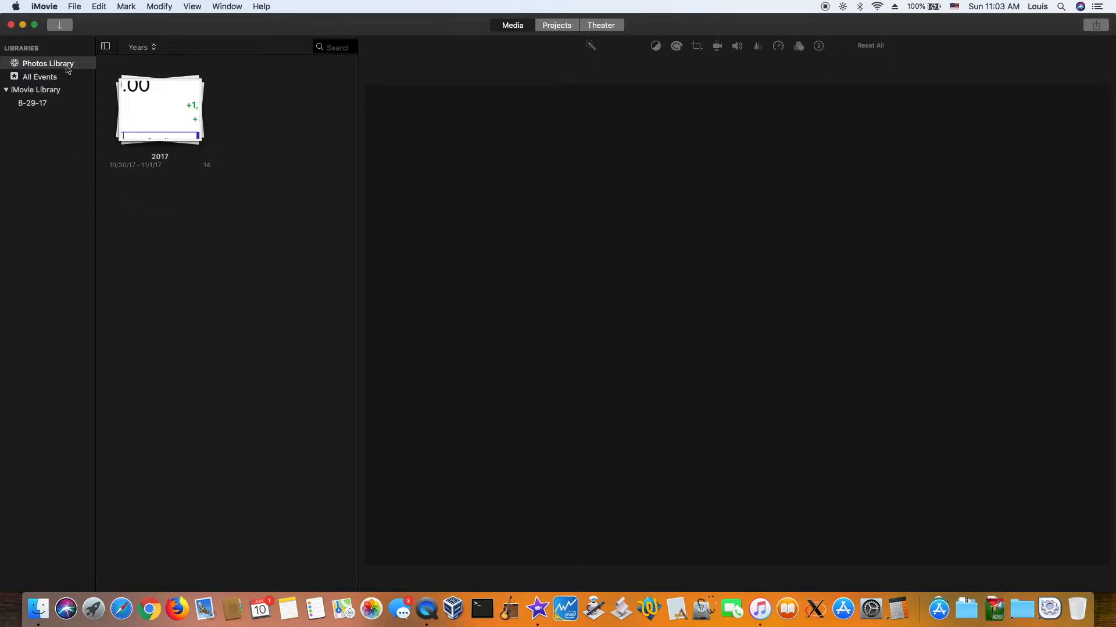
mouse_move(88, 548)
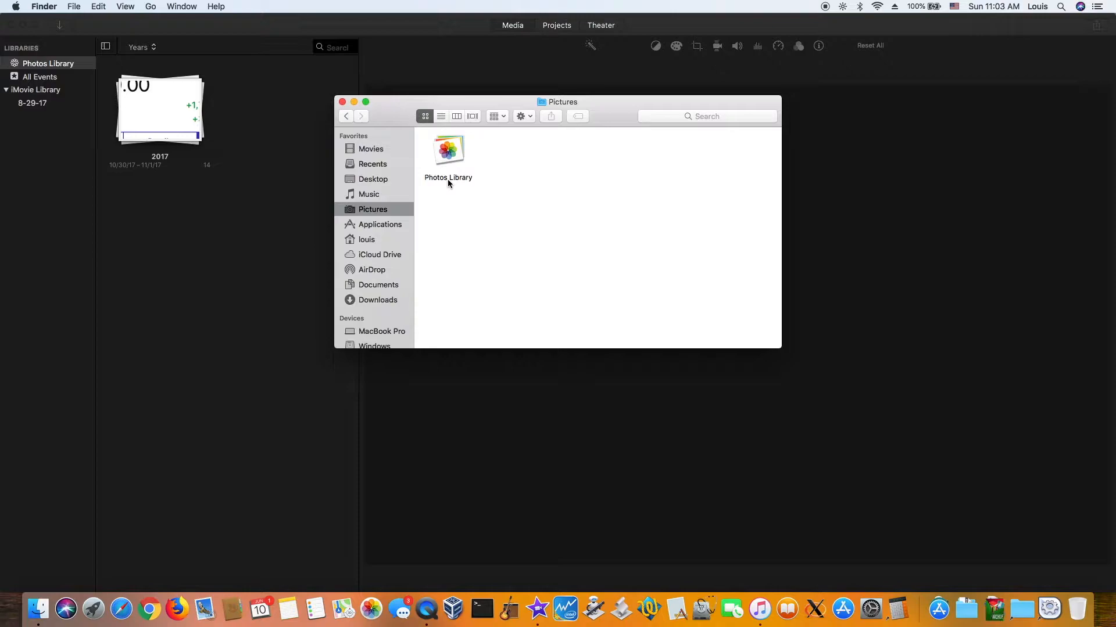
mouse_move(455, 158)
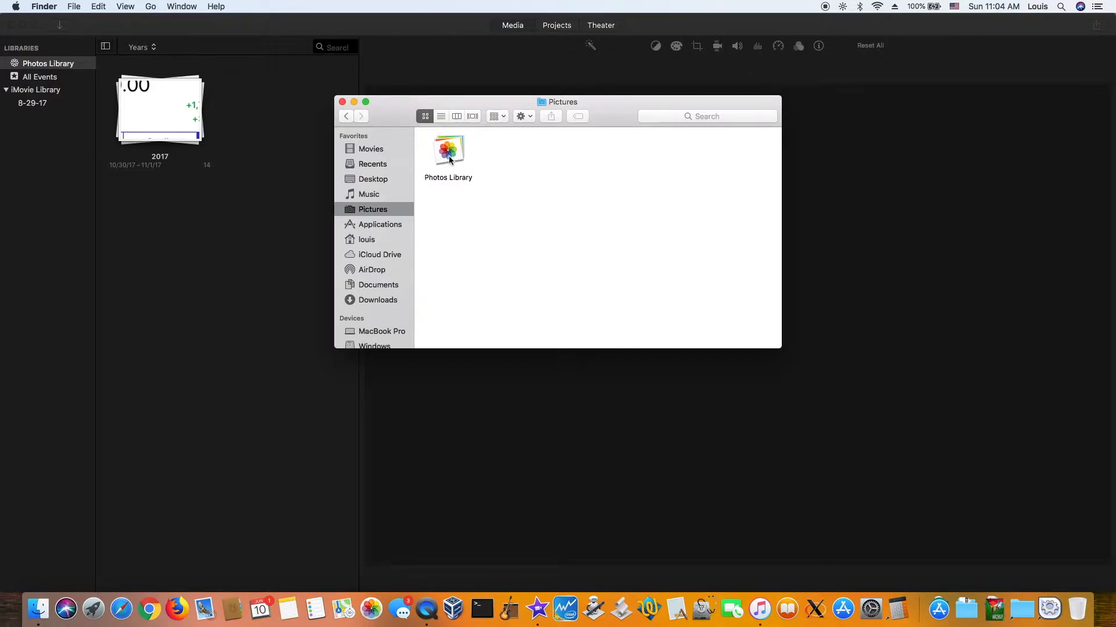
Duplicate Photos Library in Pictures to create 'Photos Library copy'
left_click(448, 149)
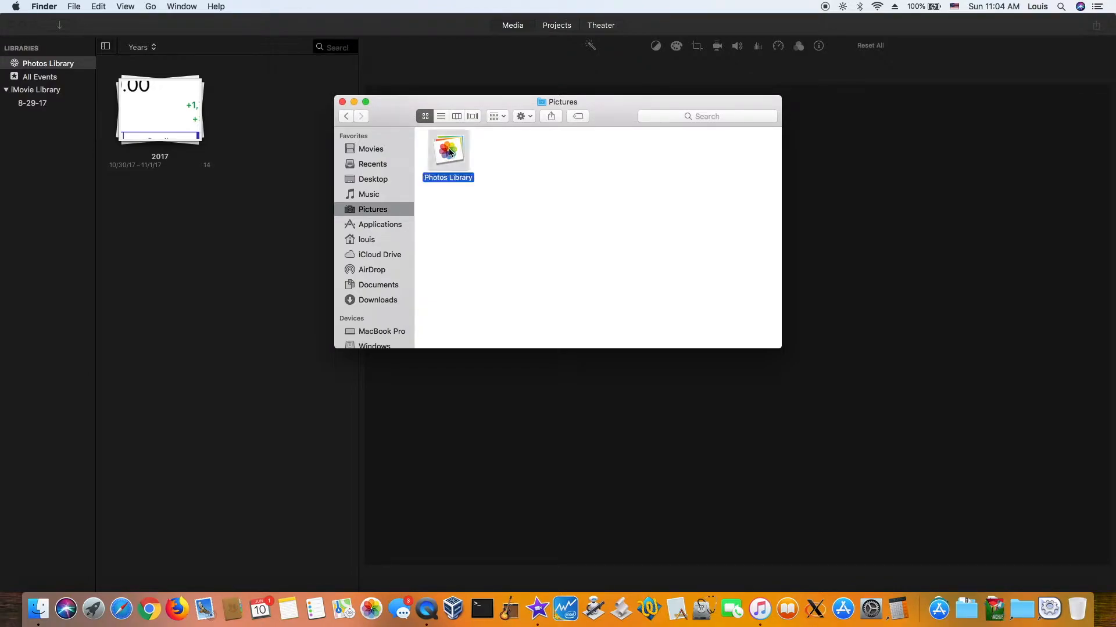
right_click(447, 151)
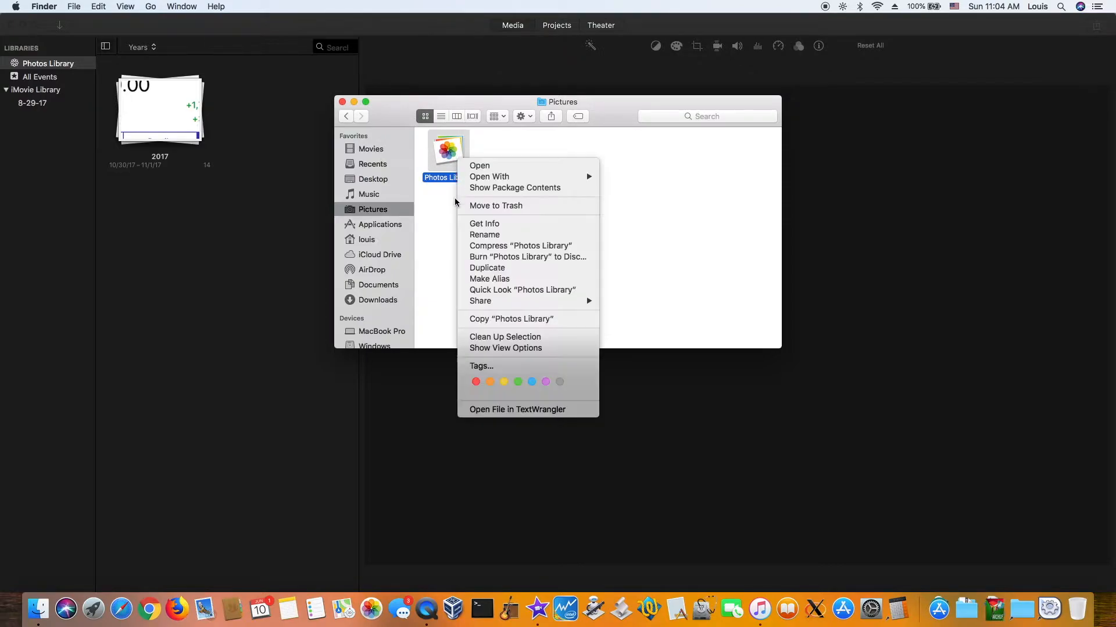
left_click(487, 268)
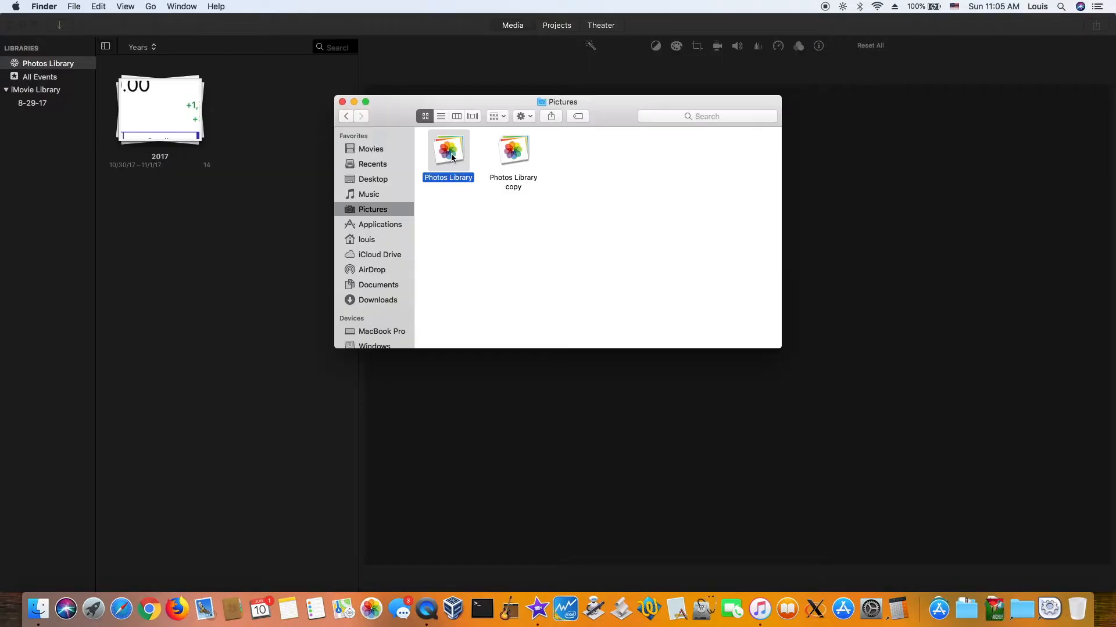
mouse_move(499, 82)
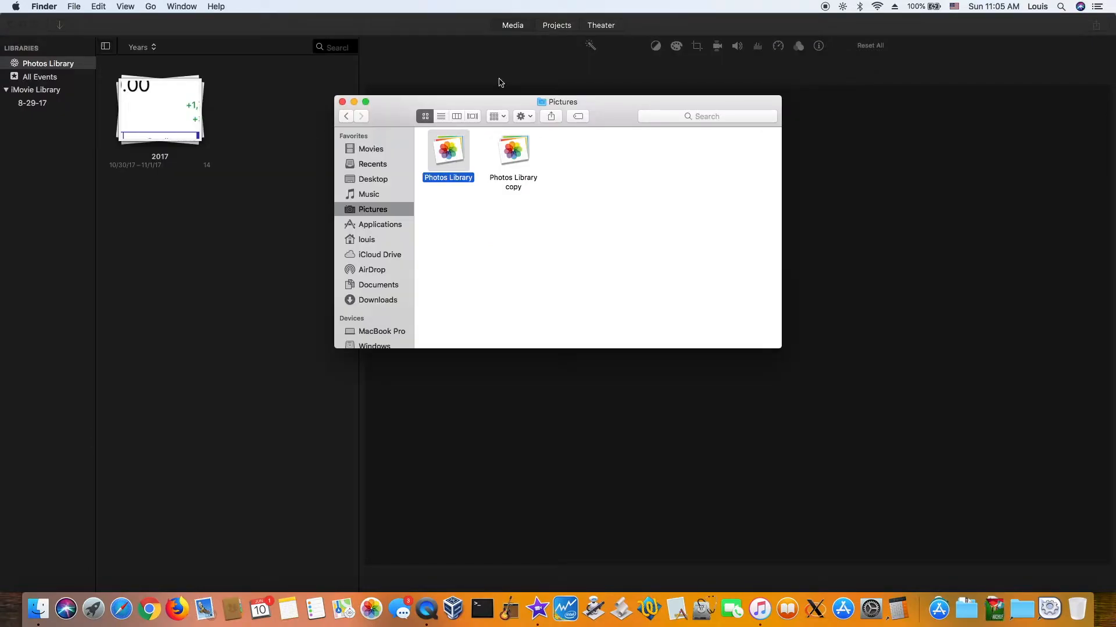
Browse the original Photos Library's package contents, then go back to its top level
right_click(447, 150)
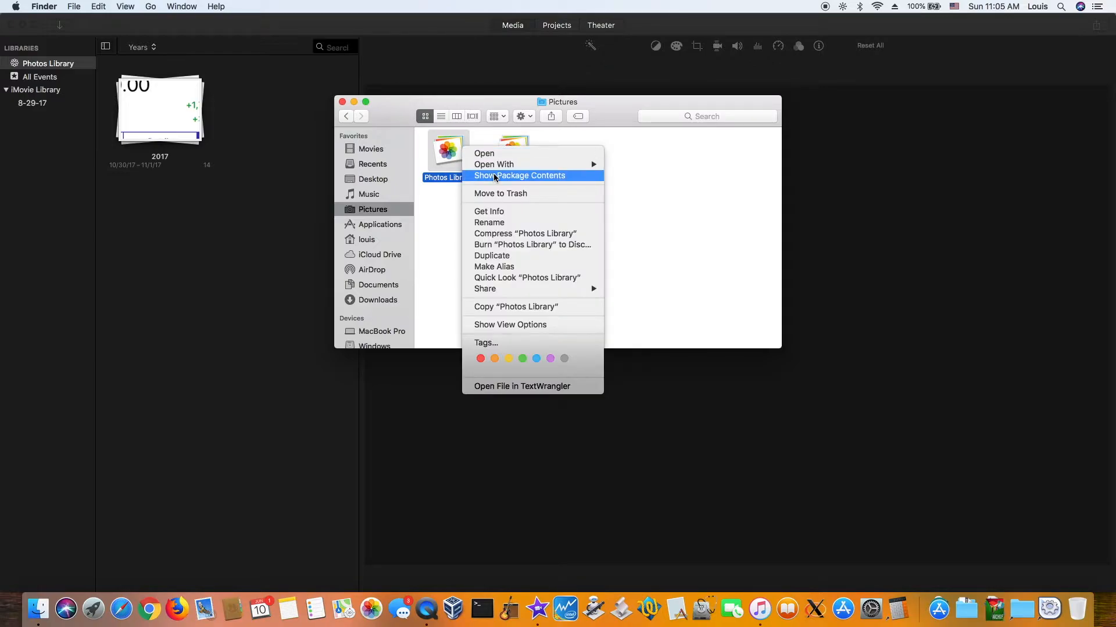
left_click(520, 175)
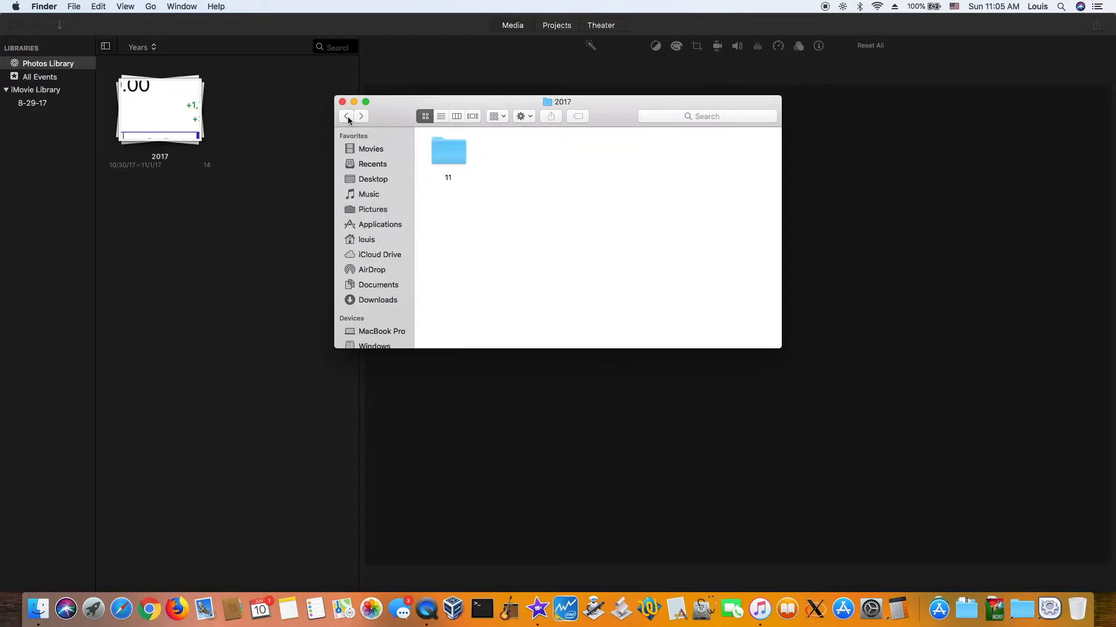
left_click(346, 117)
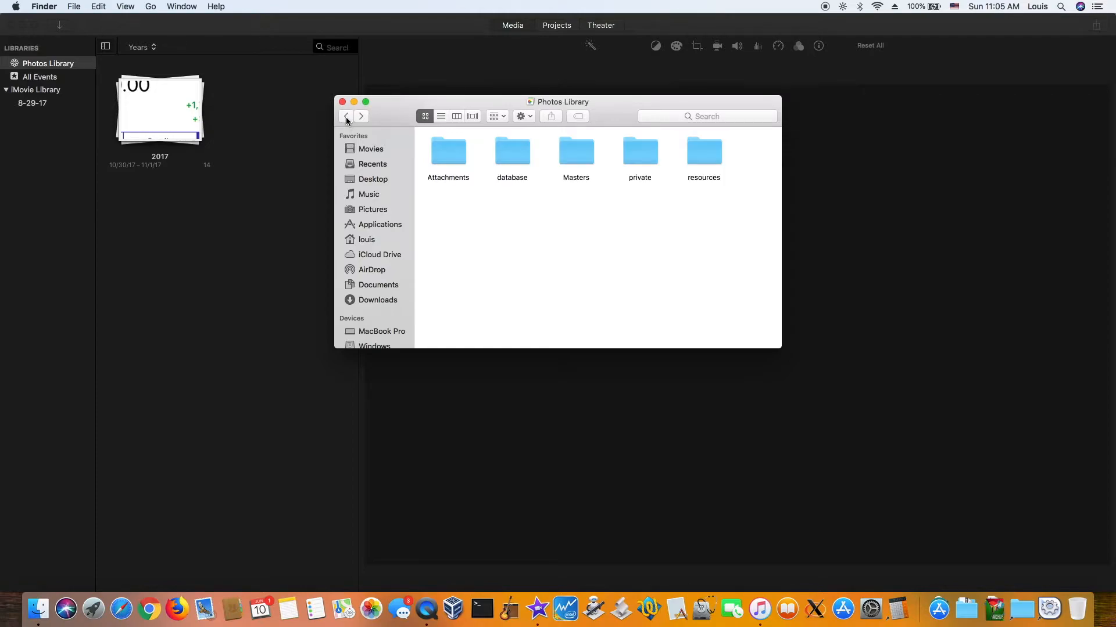
key("cmd+a")
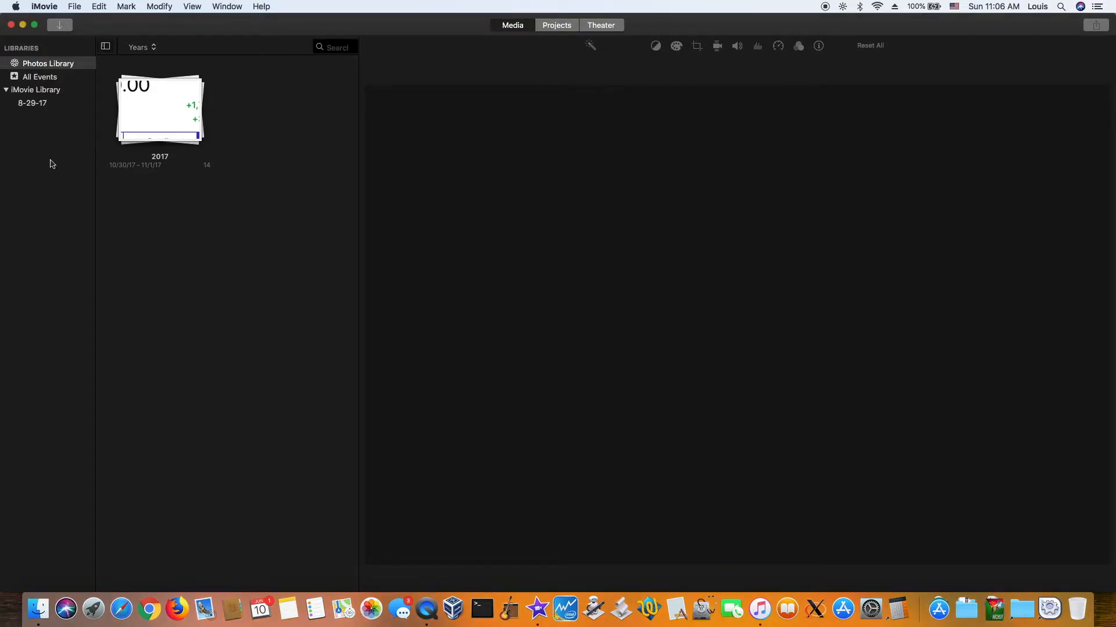
Close the iMovie window with its red close button
left_click(44, 6)
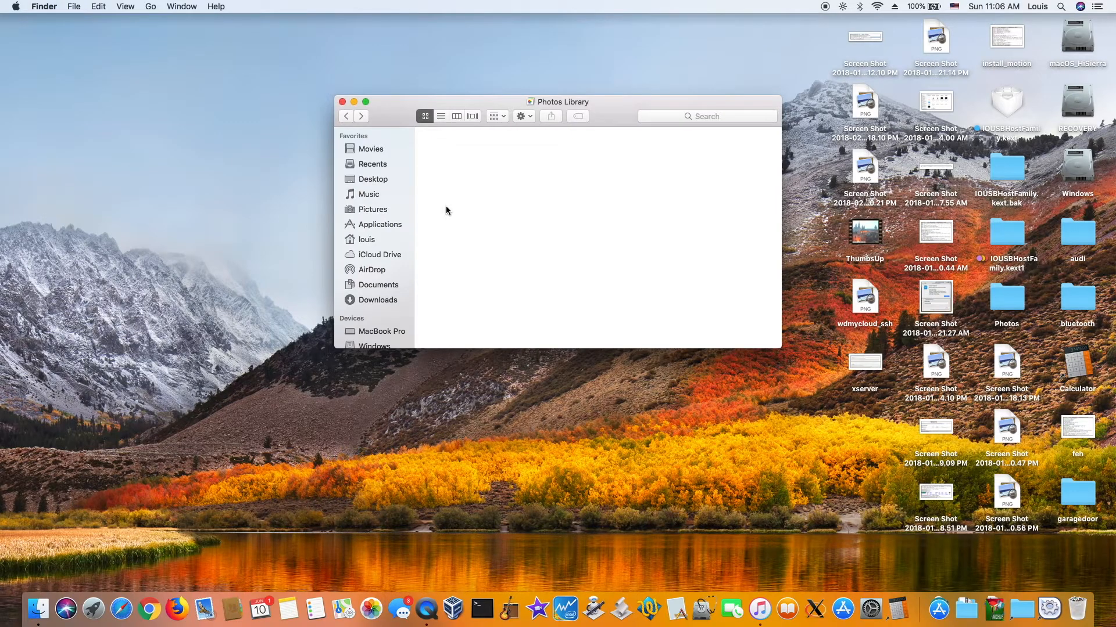
mouse_move(591, 216)
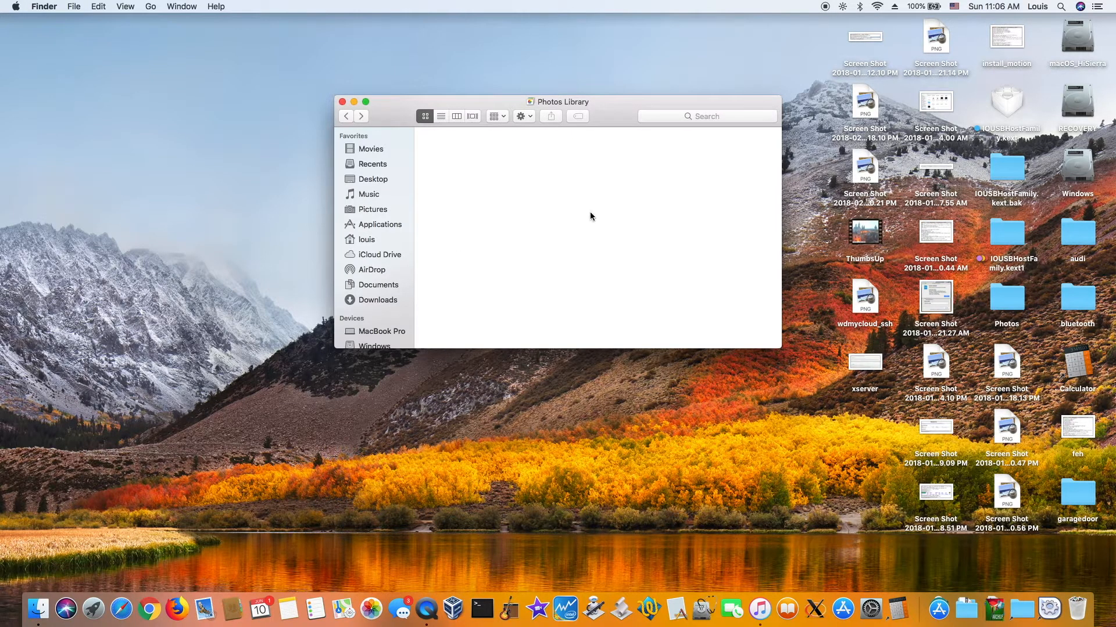
mouse_move(539, 596)
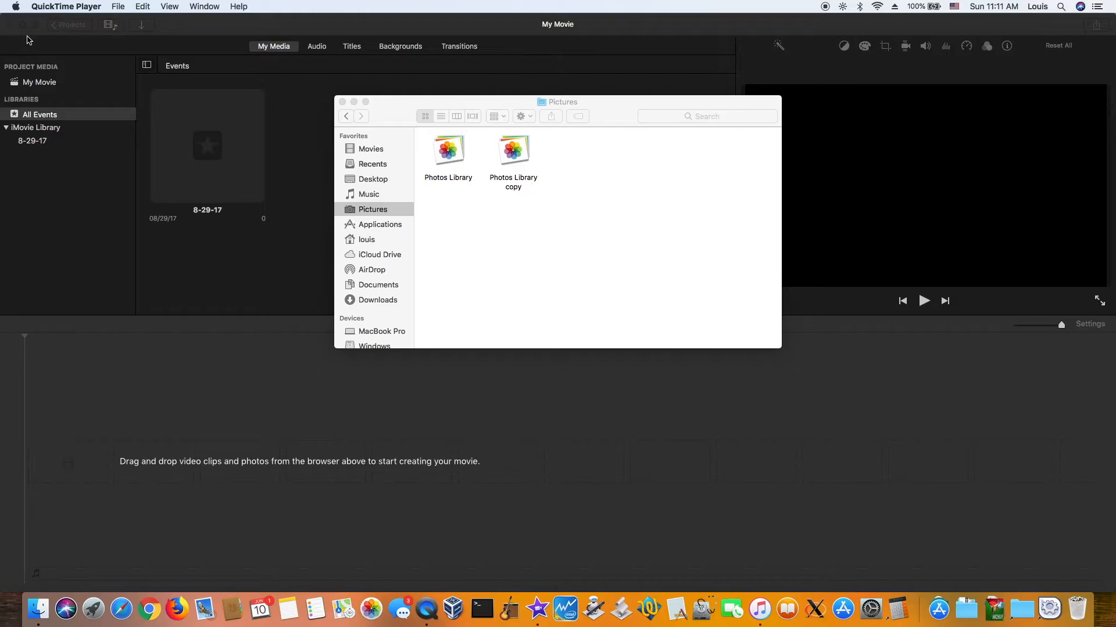
mouse_move(188, 267)
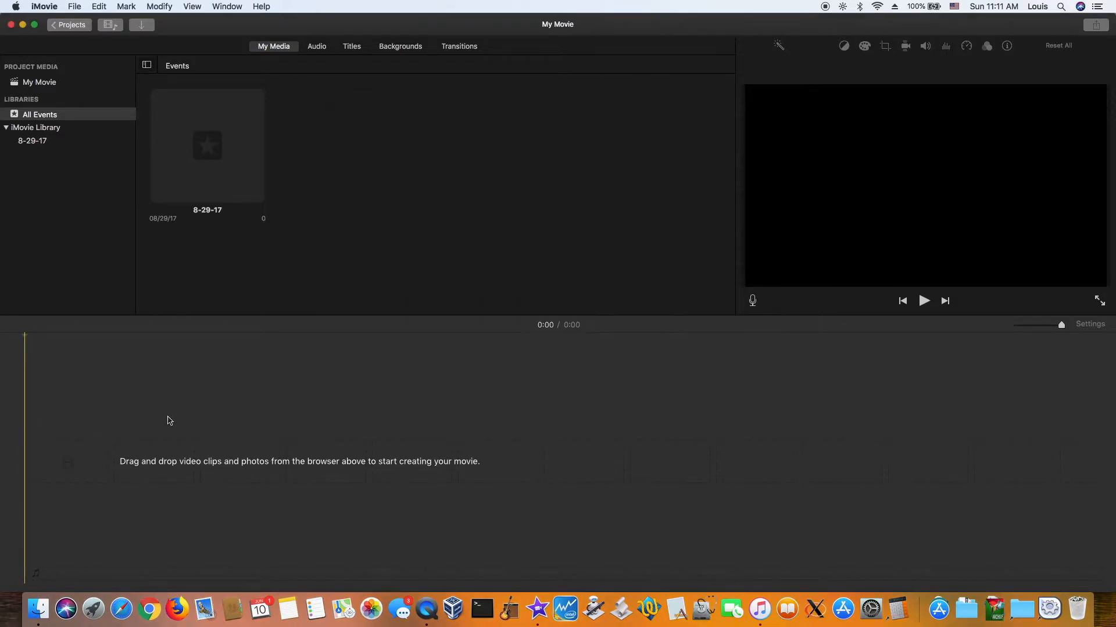
Quit iMovie from the iMovie menu in the menu bar
left_click(44, 6)
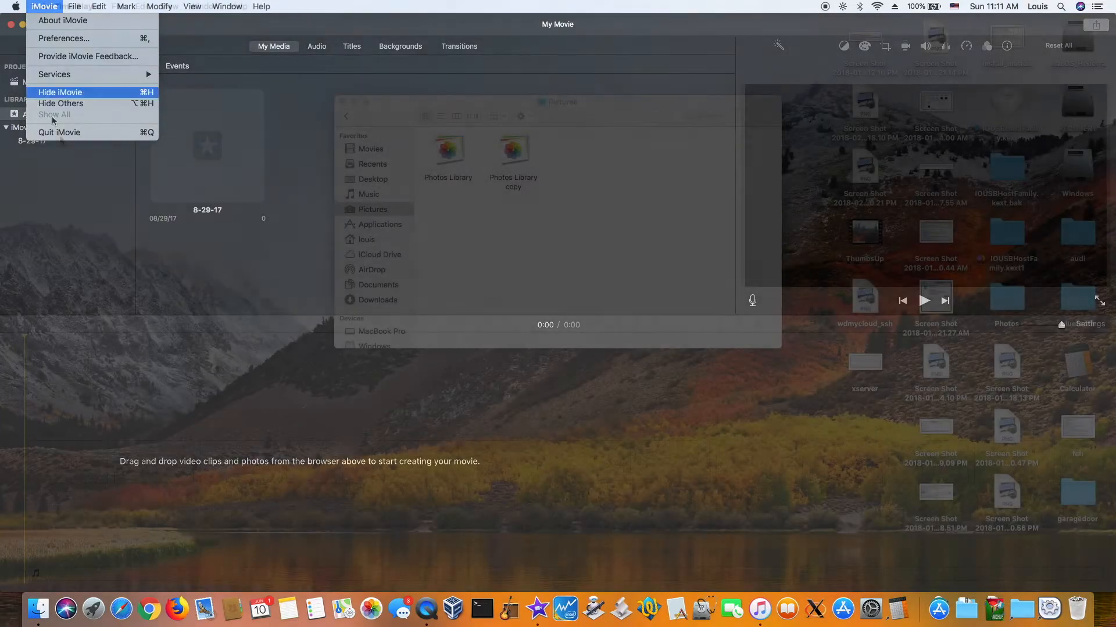
left_click(60, 92)
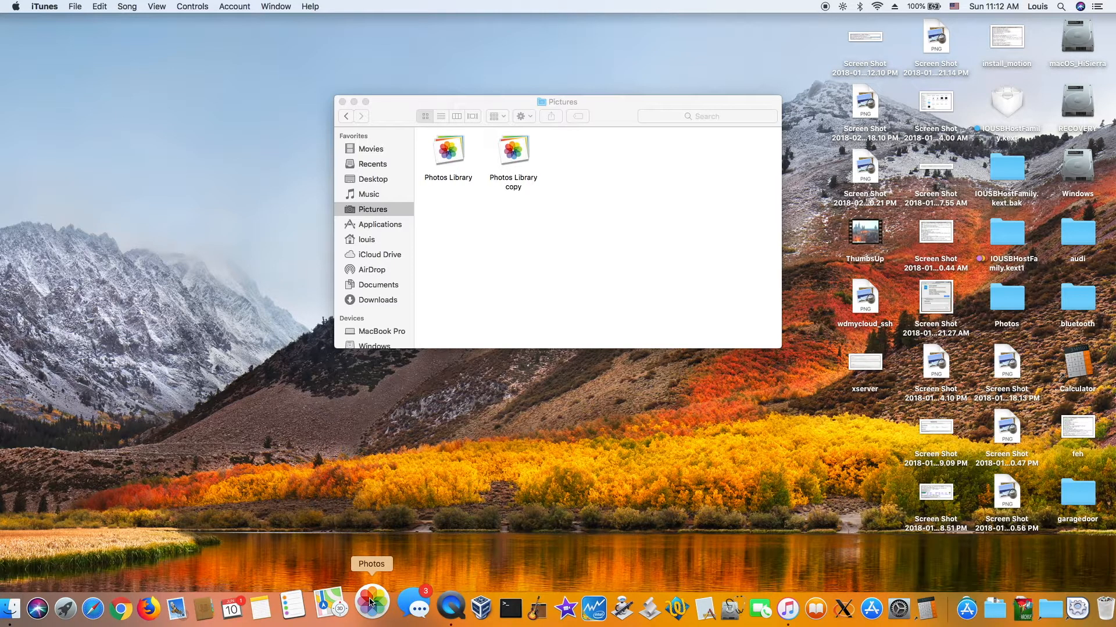
Launch Photos and create a new Photos Library in the Pictures folder
left_click(371, 606)
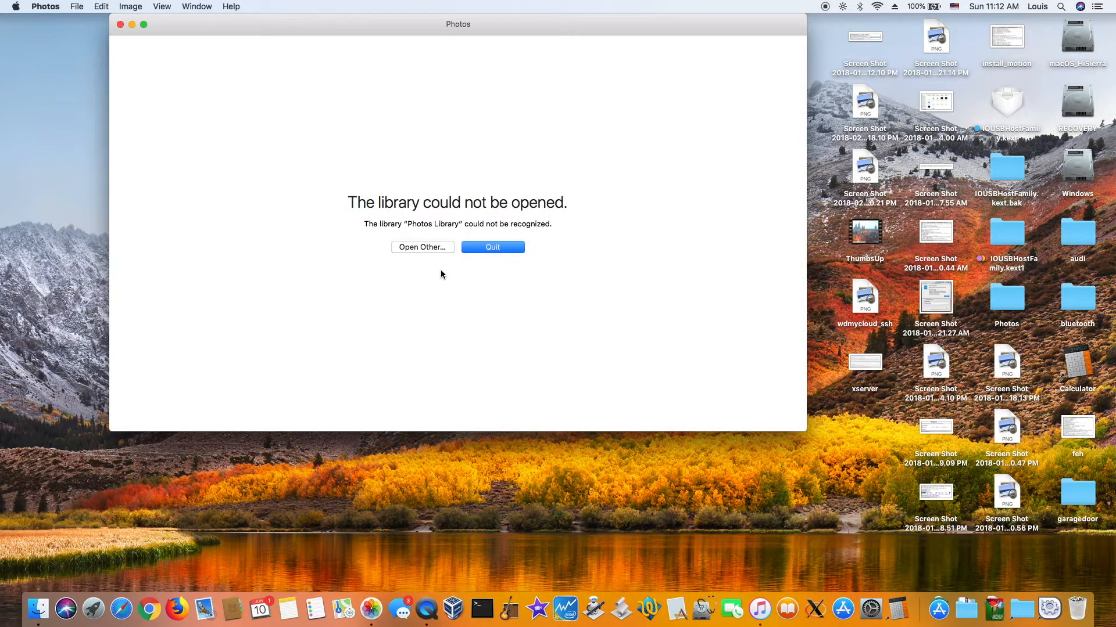
mouse_move(438, 269)
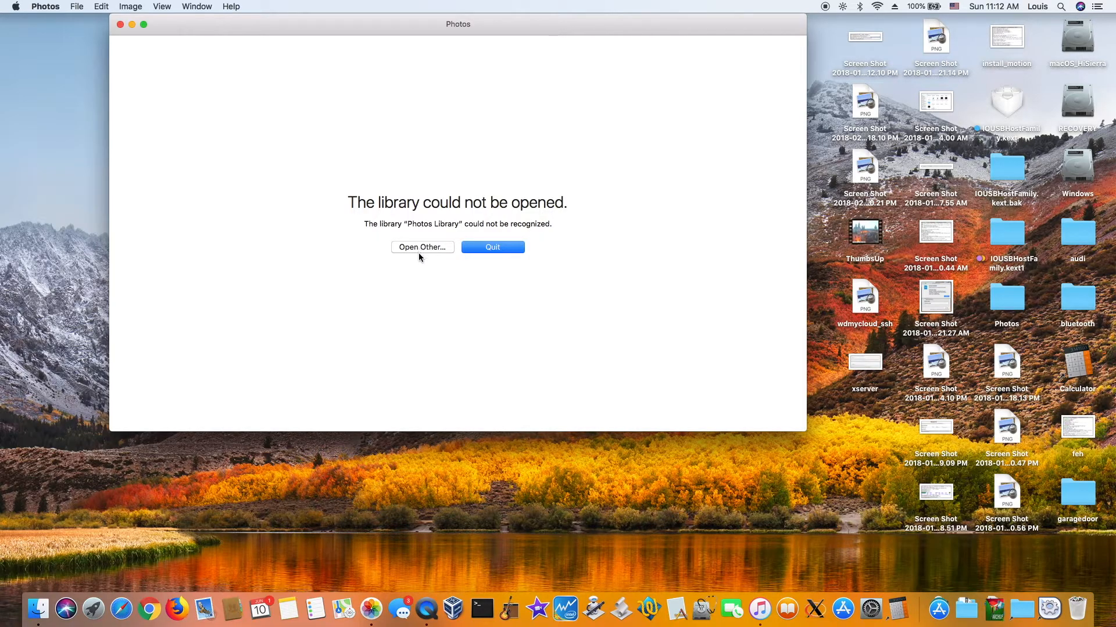
left_click(422, 247)
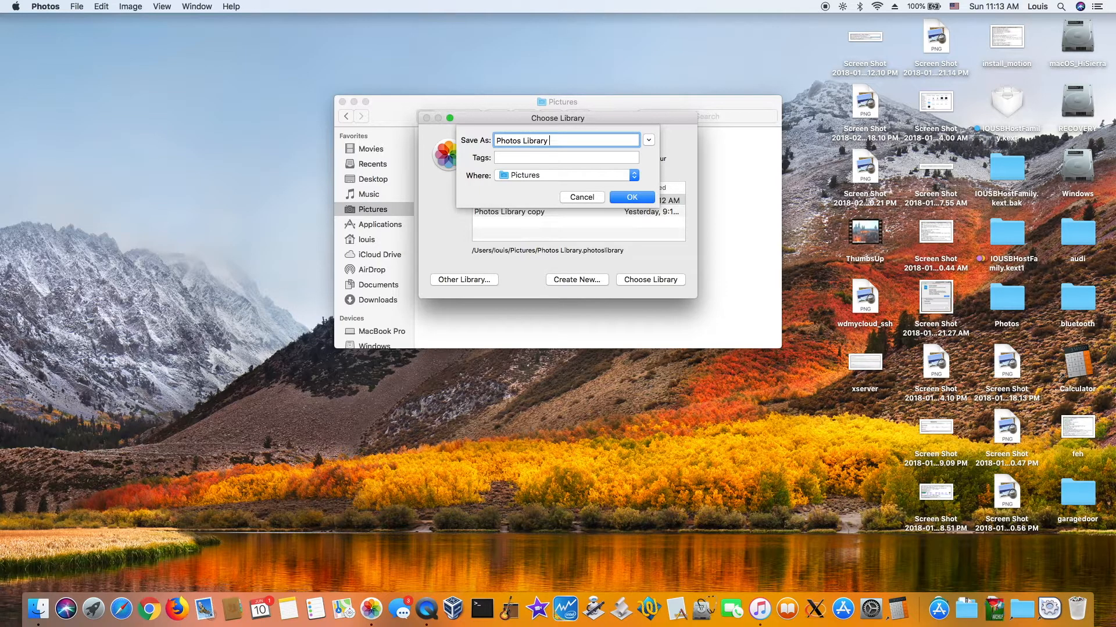
left_click(631, 197)
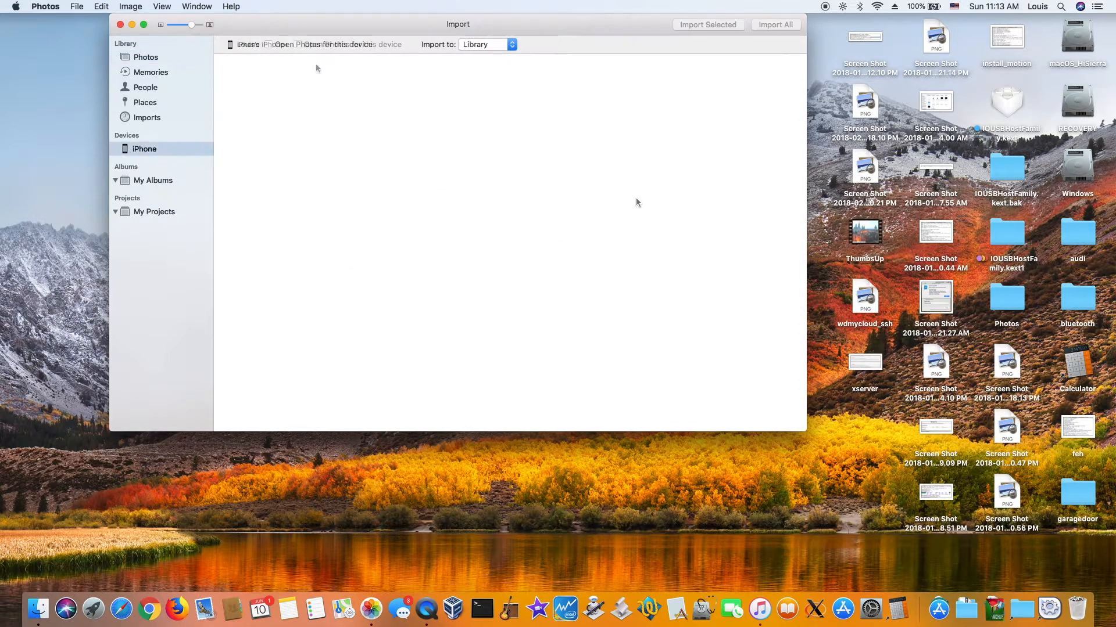
Dismiss the iPhone unlock notice, select two video clips, and import them
left_click(297, 44)
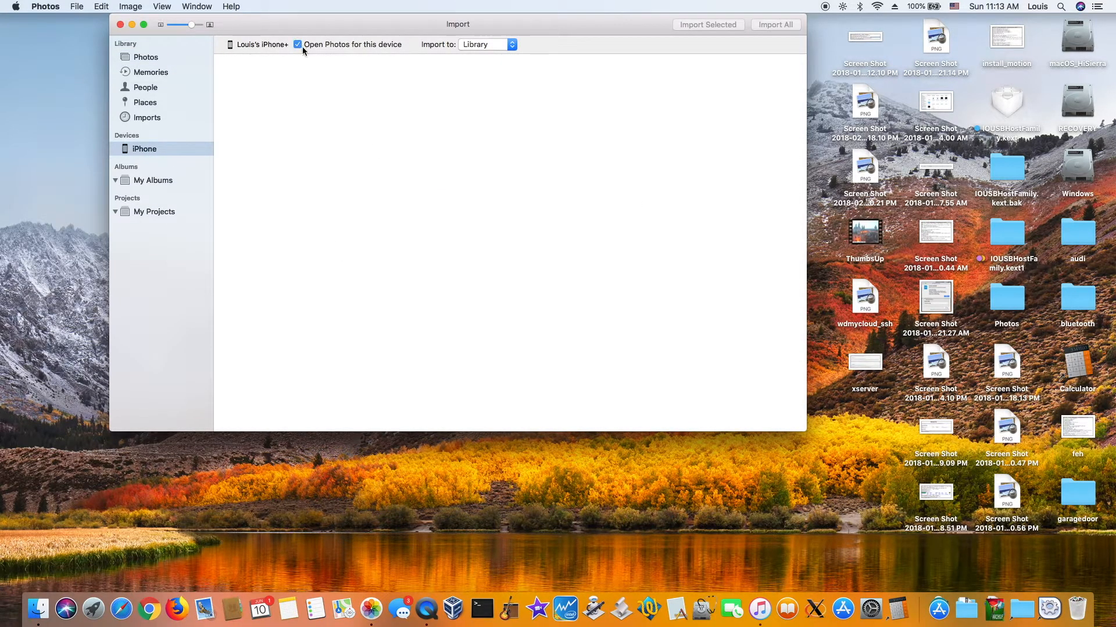
mouse_move(171, 146)
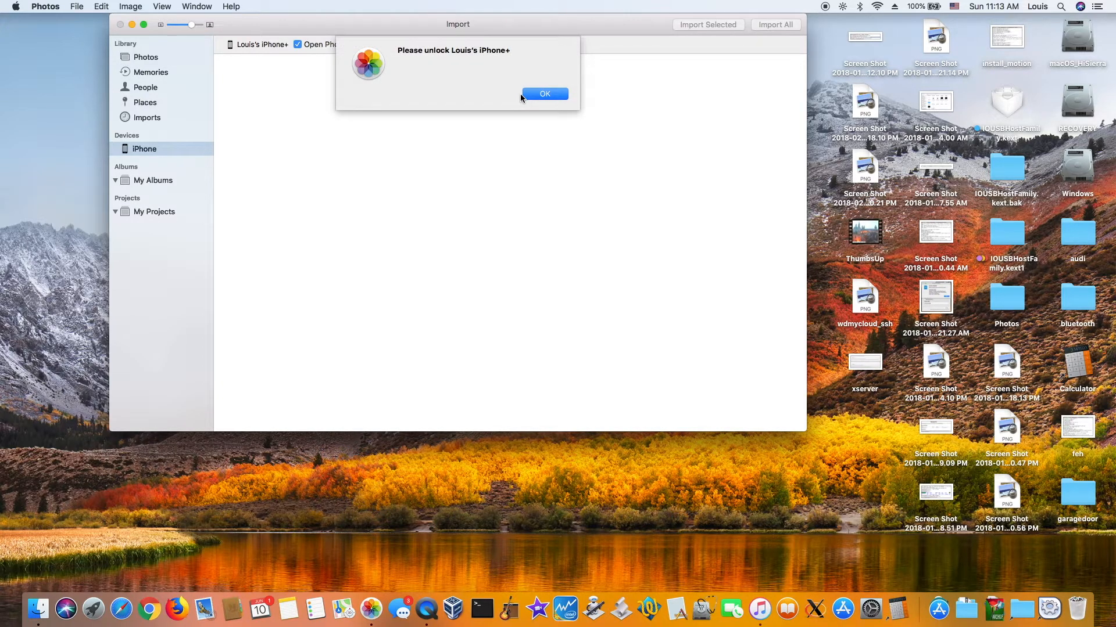
left_click(545, 93)
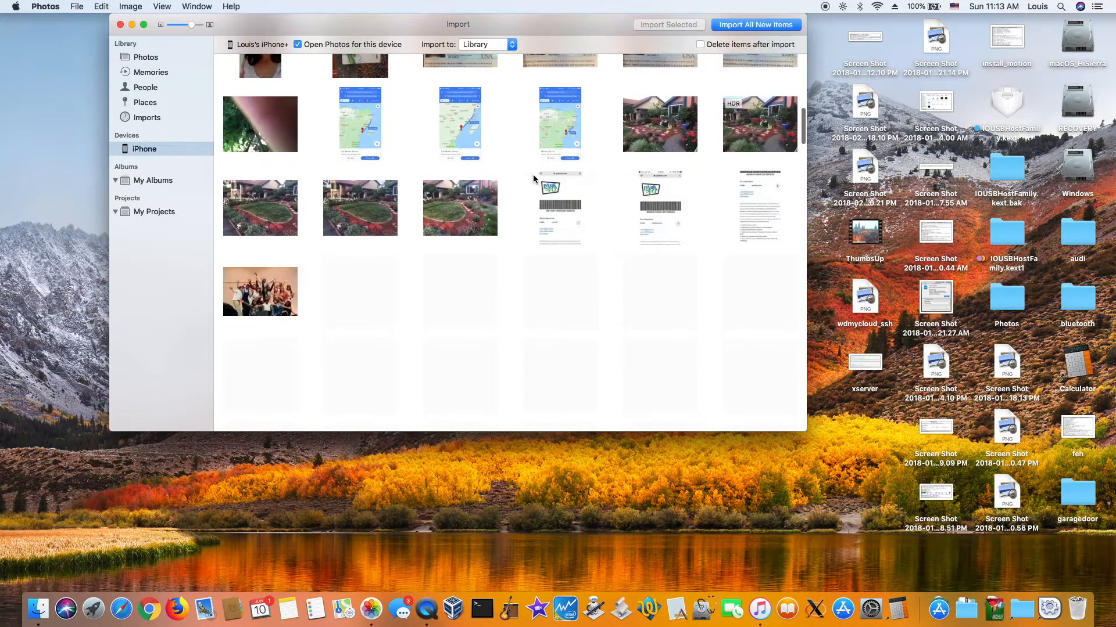
scroll("down", 3)
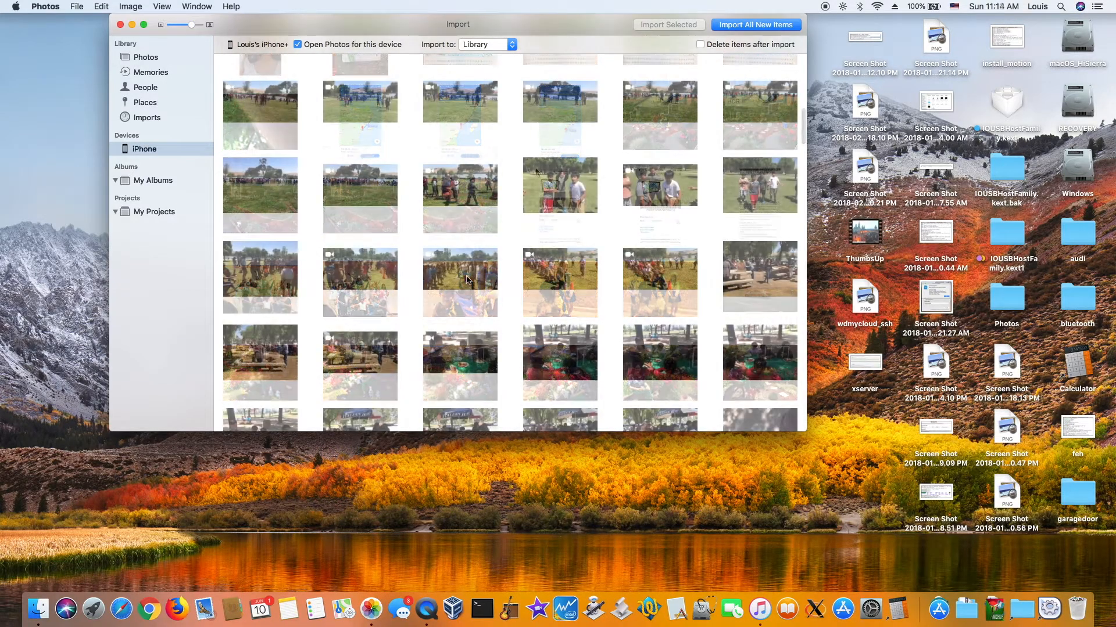
left_click(560, 269)
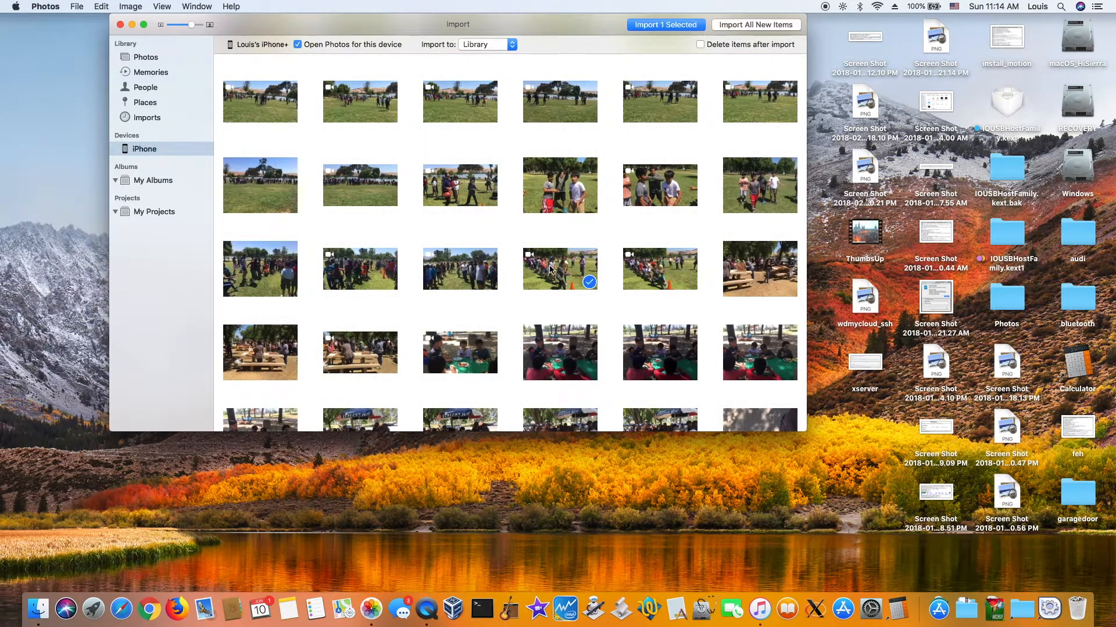
left_click(688, 281)
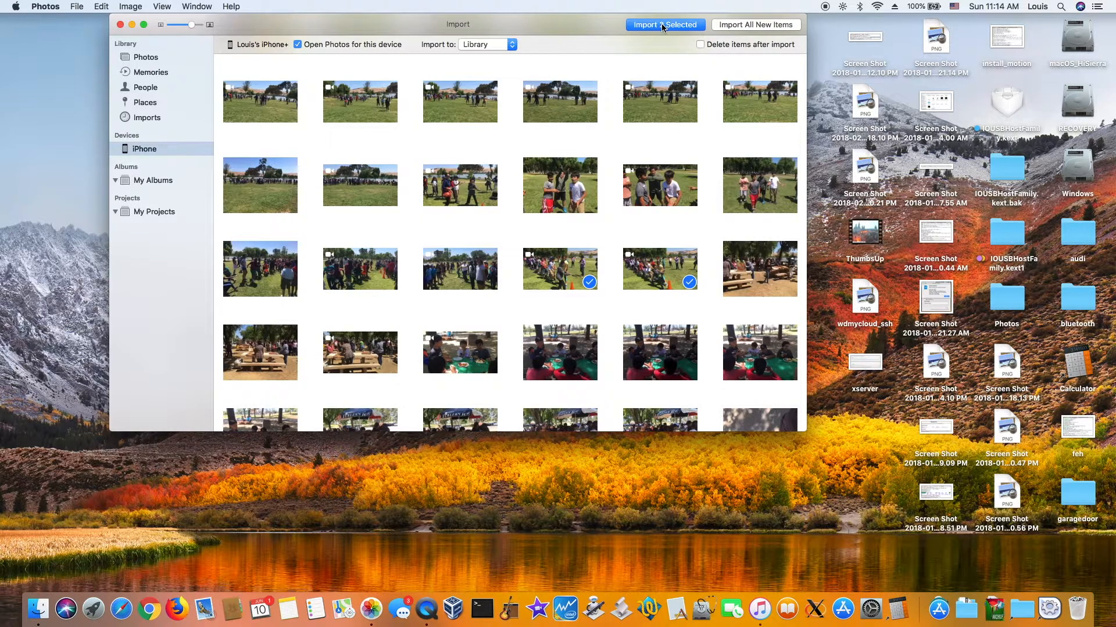
left_click(664, 24)
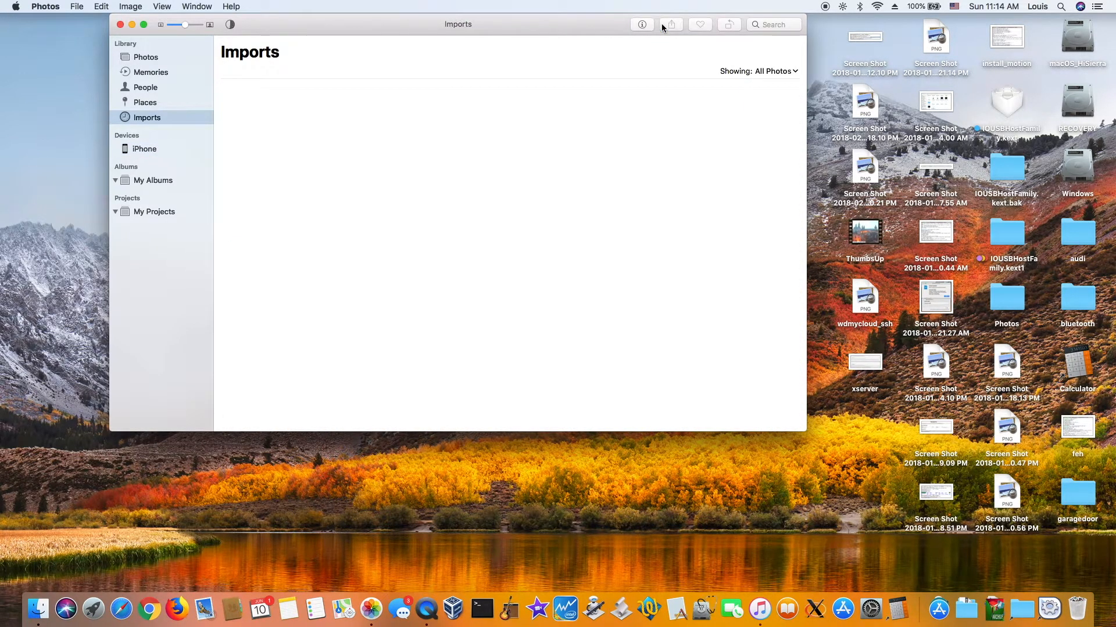
mouse_move(670, 25)
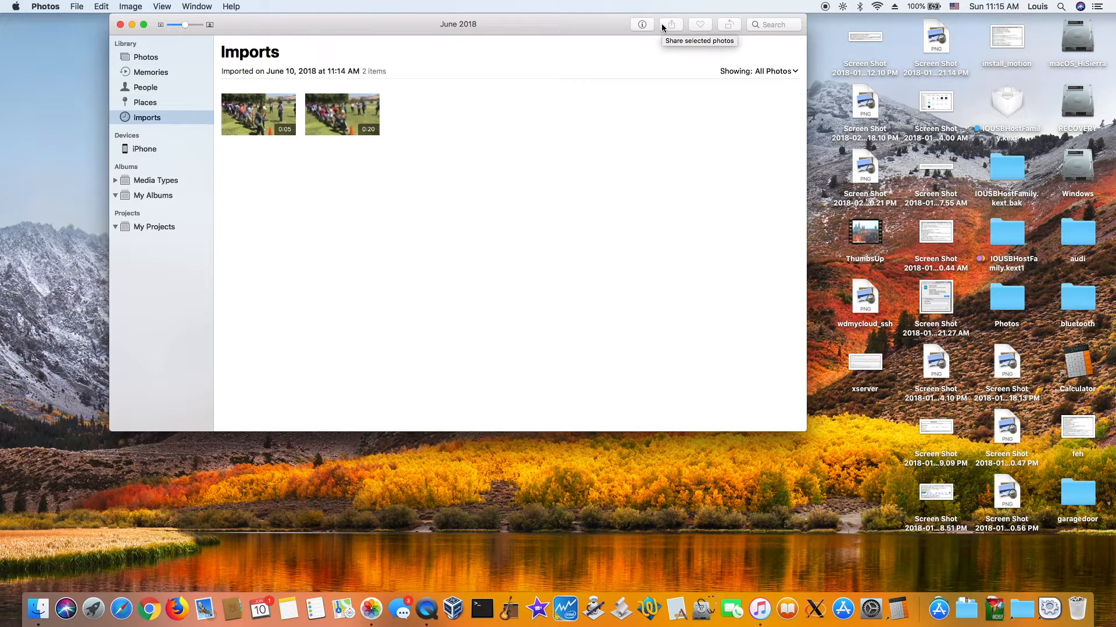
mouse_move(415, 421)
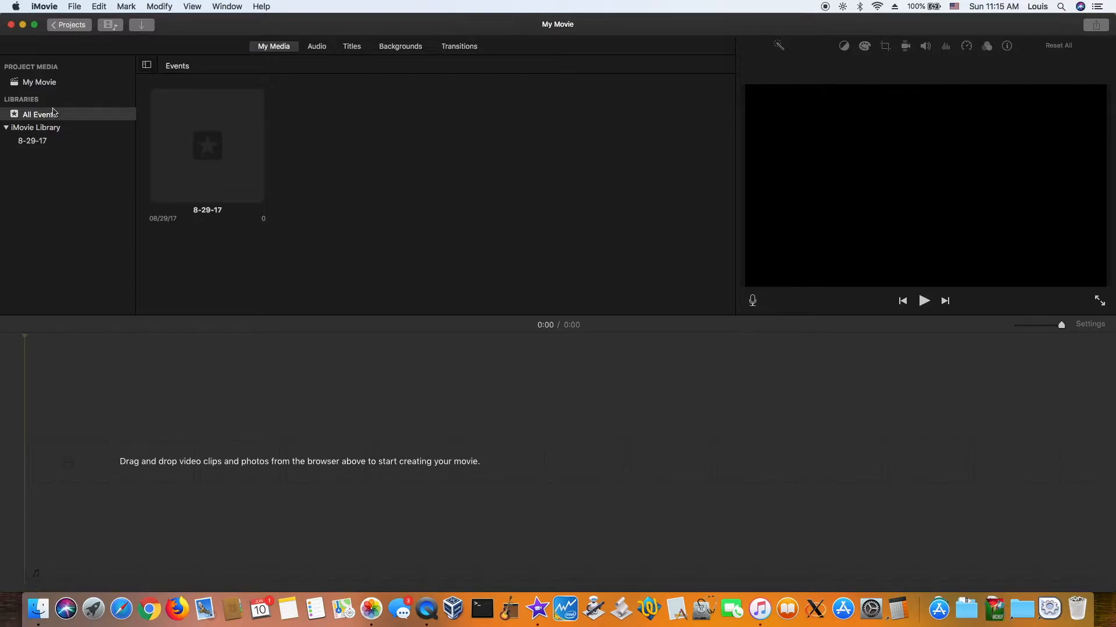
mouse_move(130, 68)
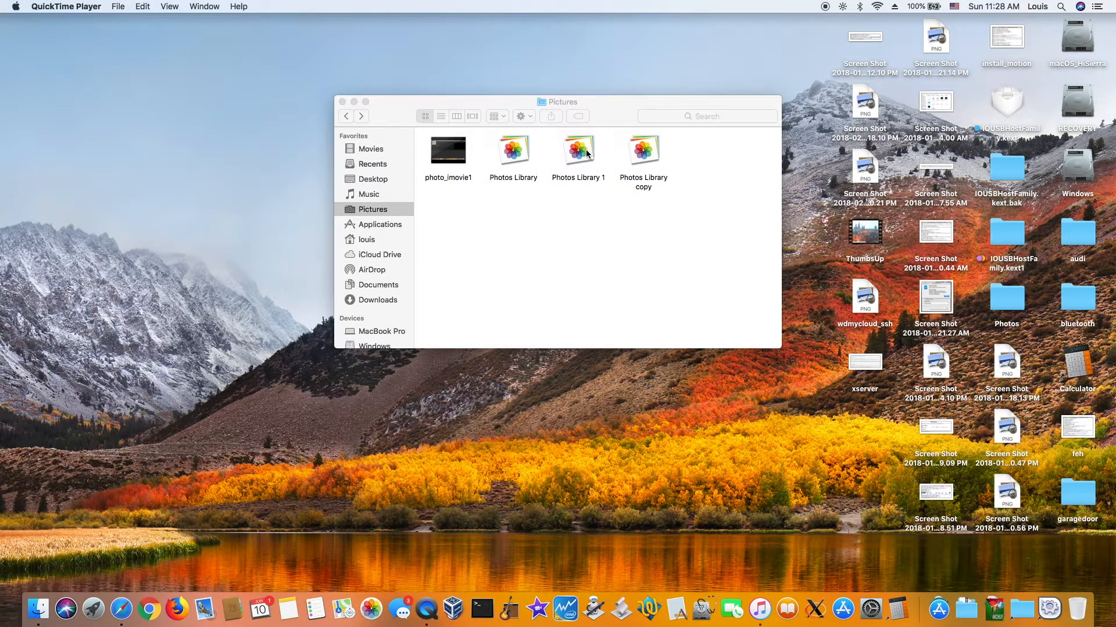
View Photos Library 1's package folders, select them all, then return to Pictures
right_click(577, 149)
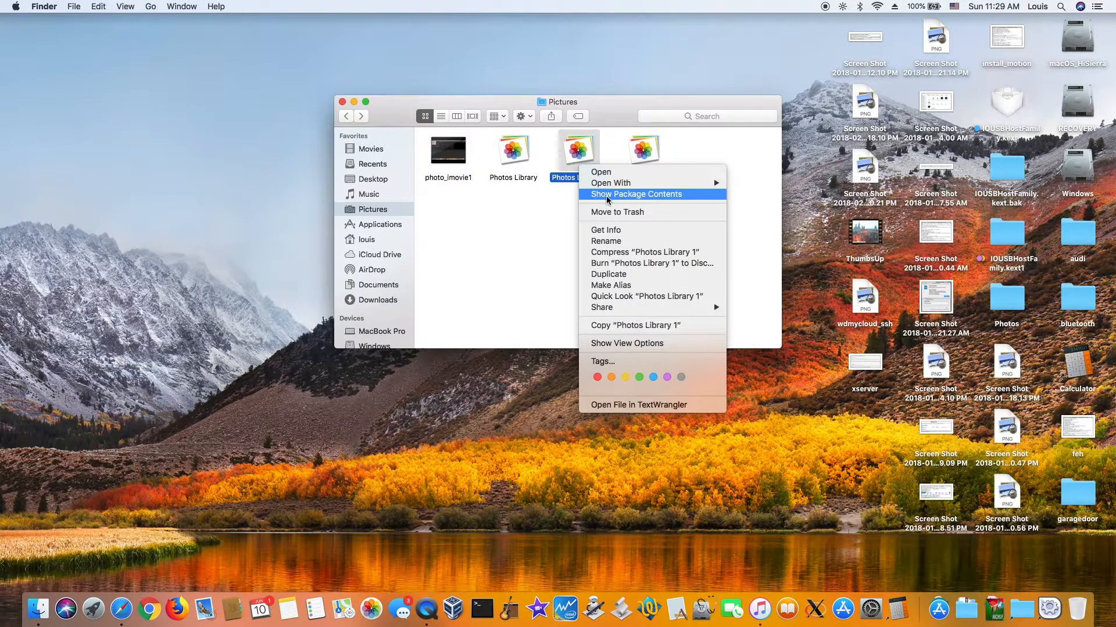
left_click(634, 194)
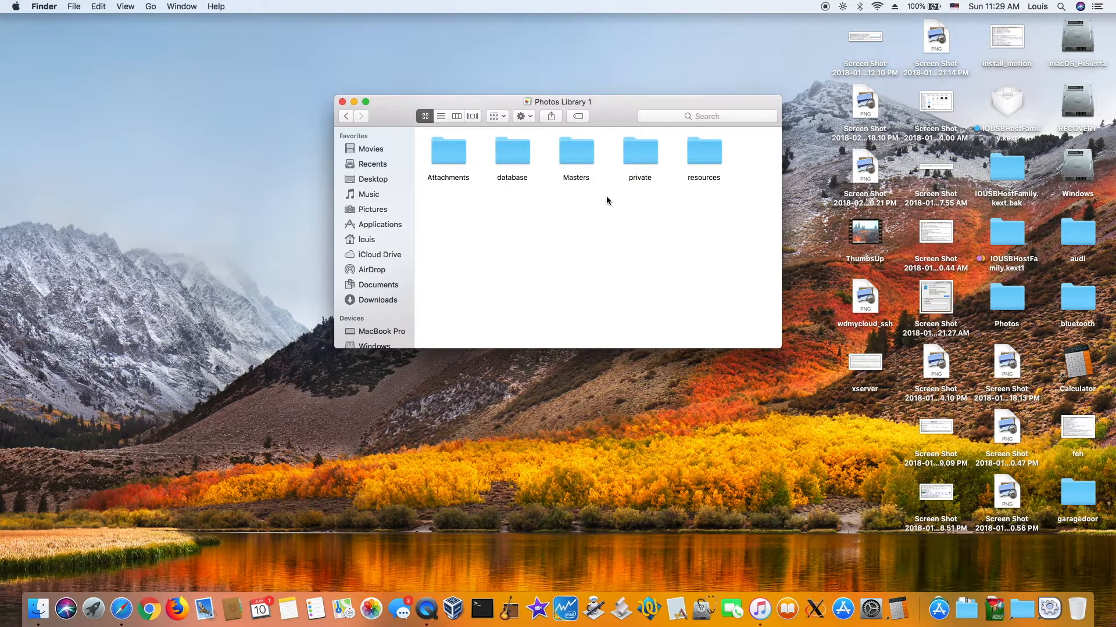
key("cmd+a")
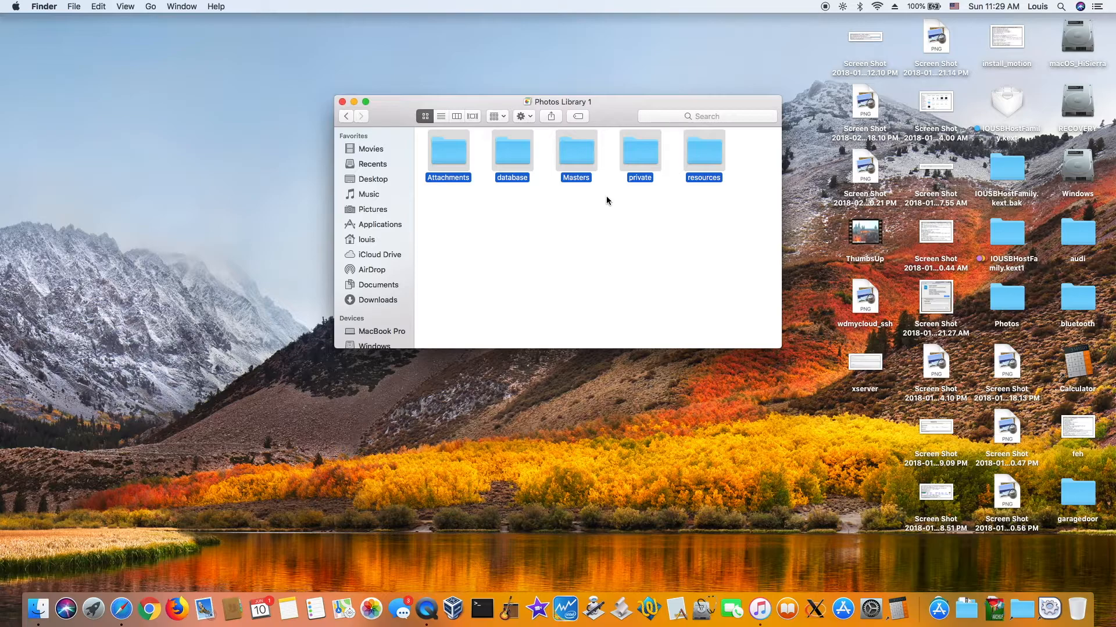
left_click(346, 116)
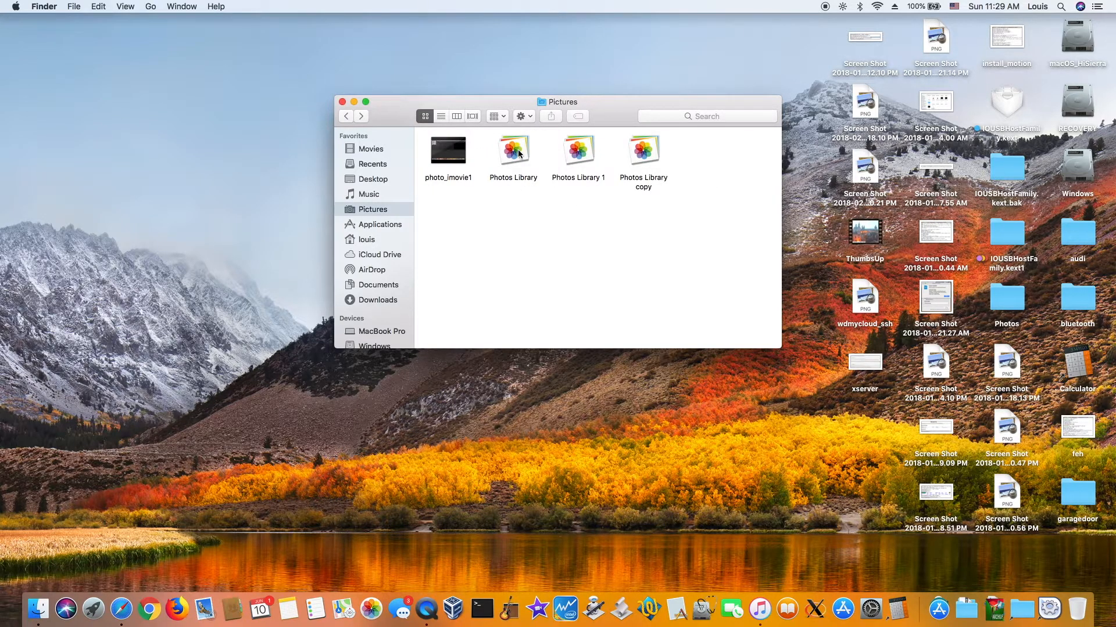
mouse_move(520, 123)
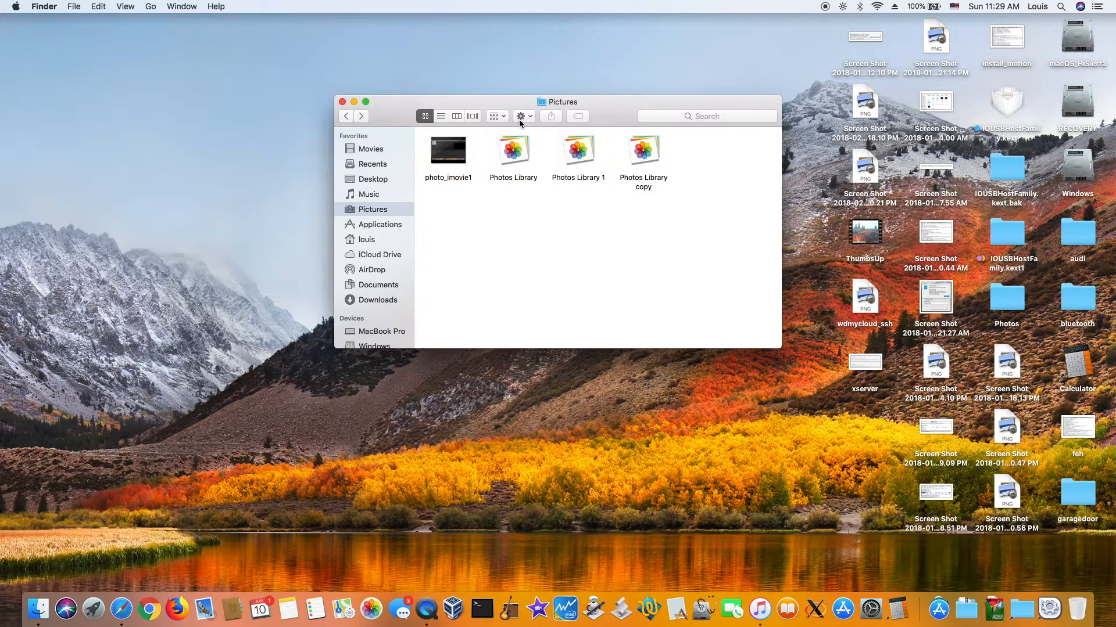
mouse_move(482, 206)
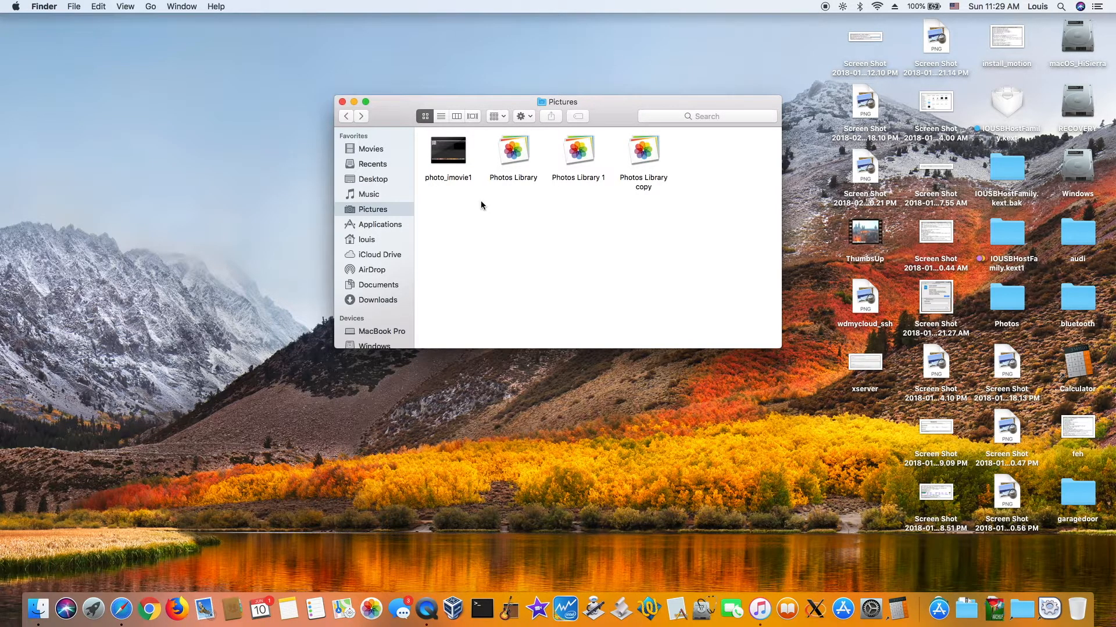
Show Package Contents of Photos Library to list Attachments, database, Masters, private and resources
right_click(513, 150)
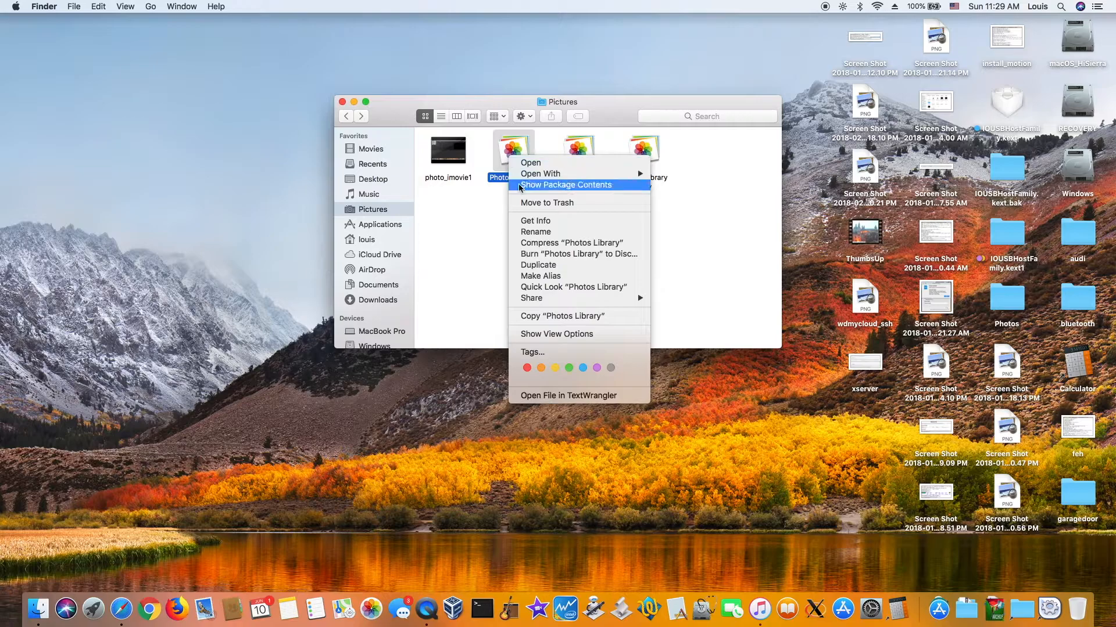
left_click(565, 184)
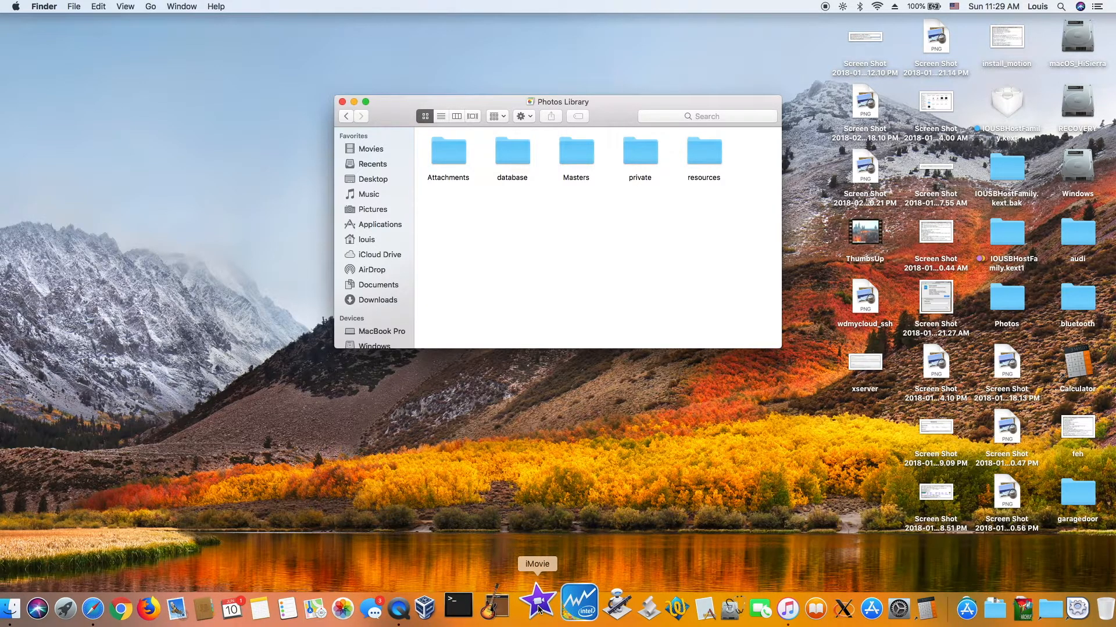
Bring iMovie forward and select Photos Library in the Libraries sidebar
left_click(536, 608)
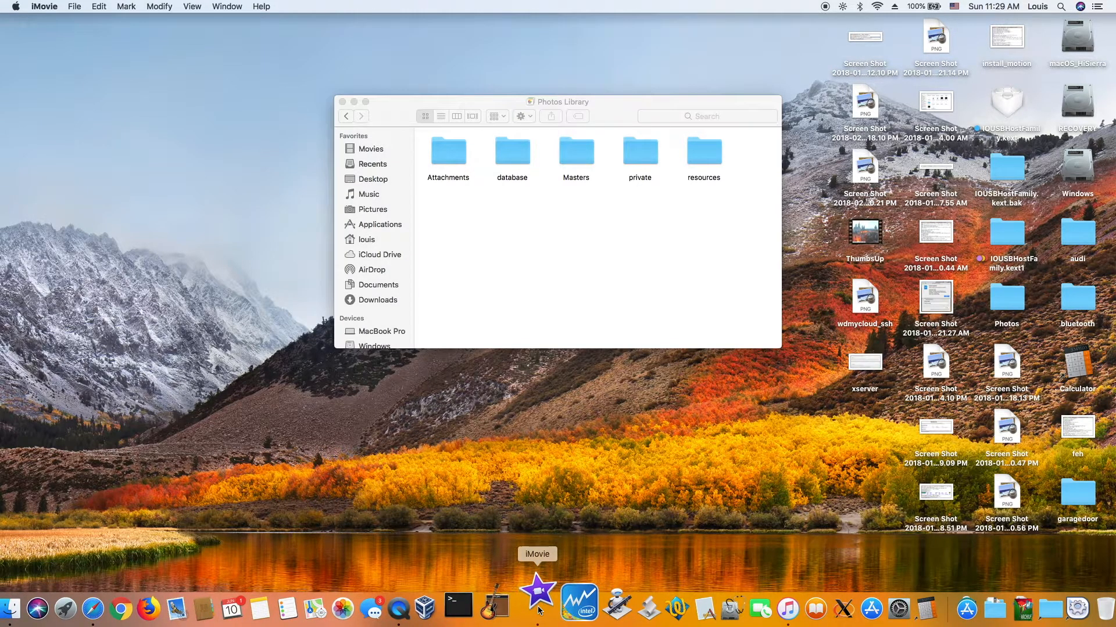
left_click(536, 587)
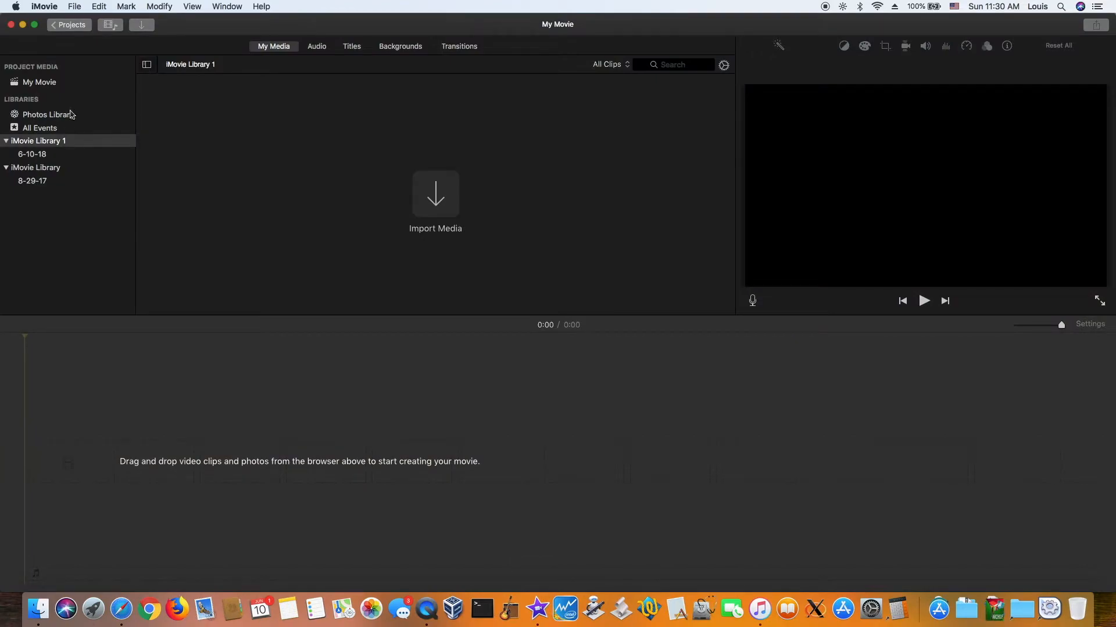
left_click(48, 115)
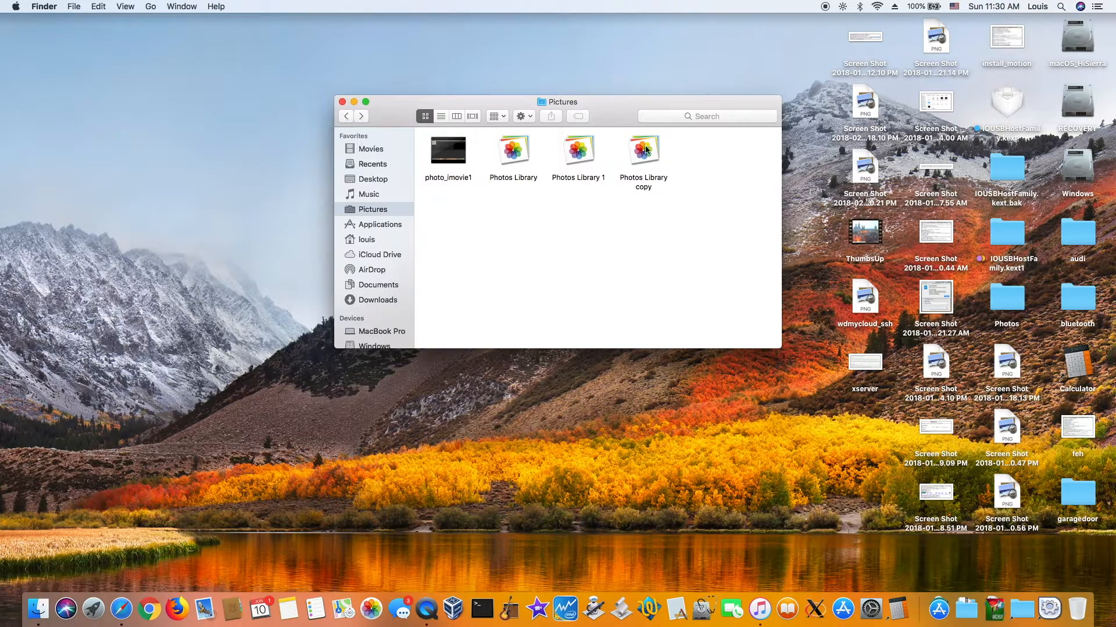
Show the Photos Library copy's package contents and open its Masters folder
left_click(643, 149)
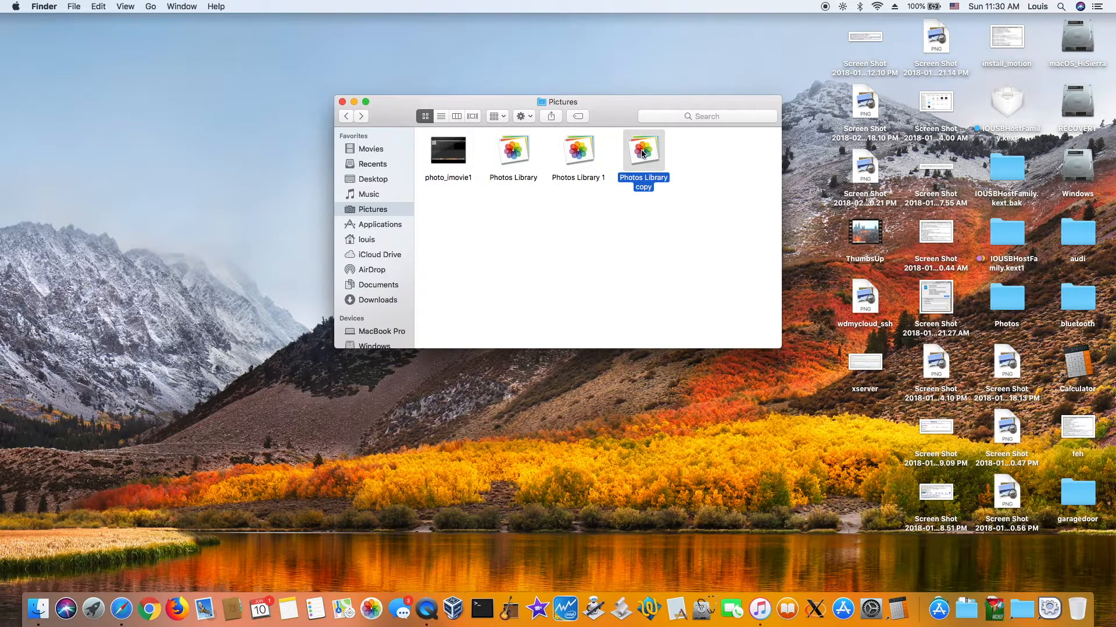
right_click(643, 150)
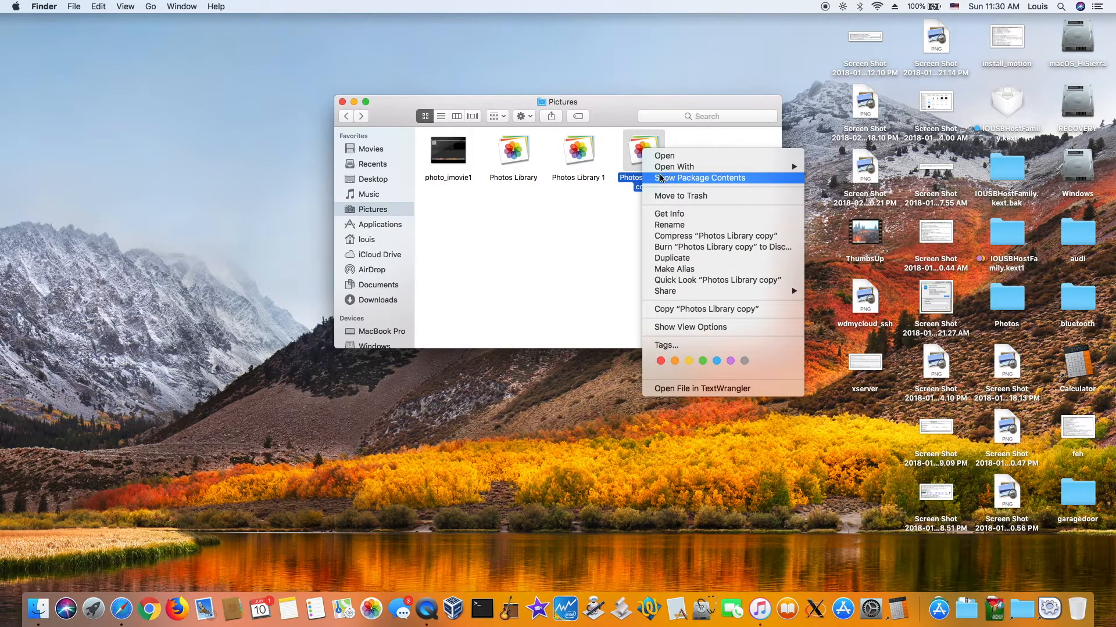
left_click(701, 178)
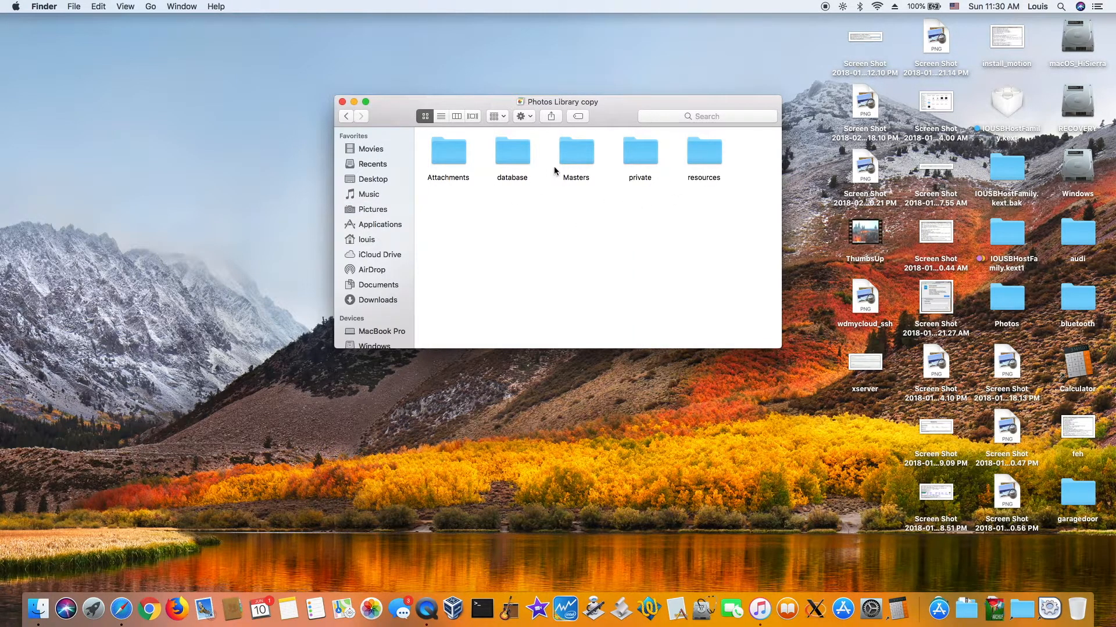
mouse_move(577, 160)
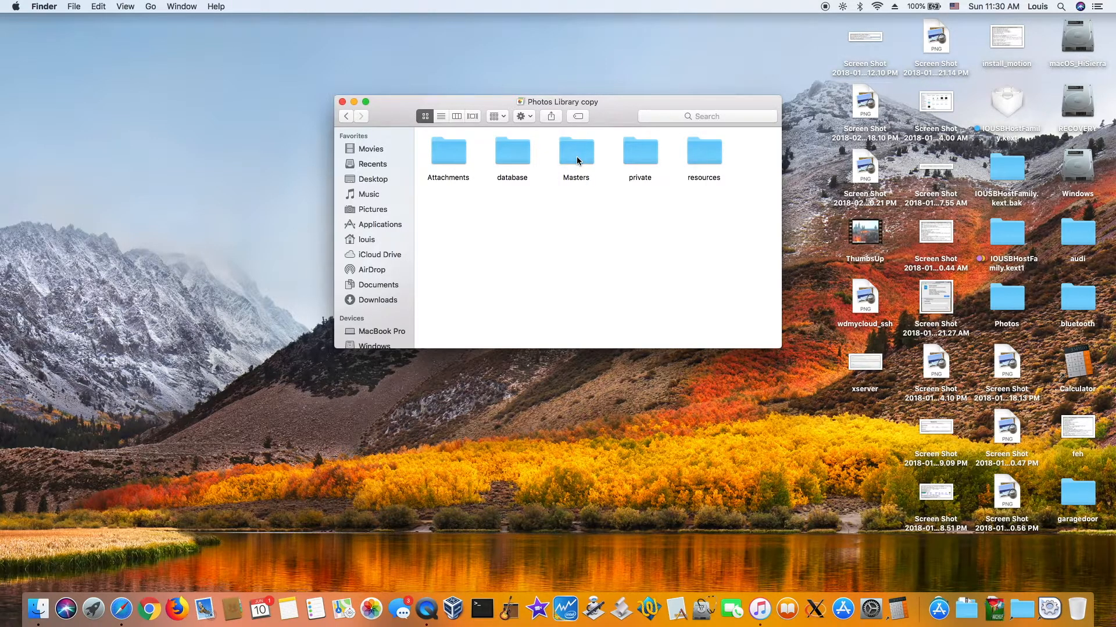
double_click(703, 150)
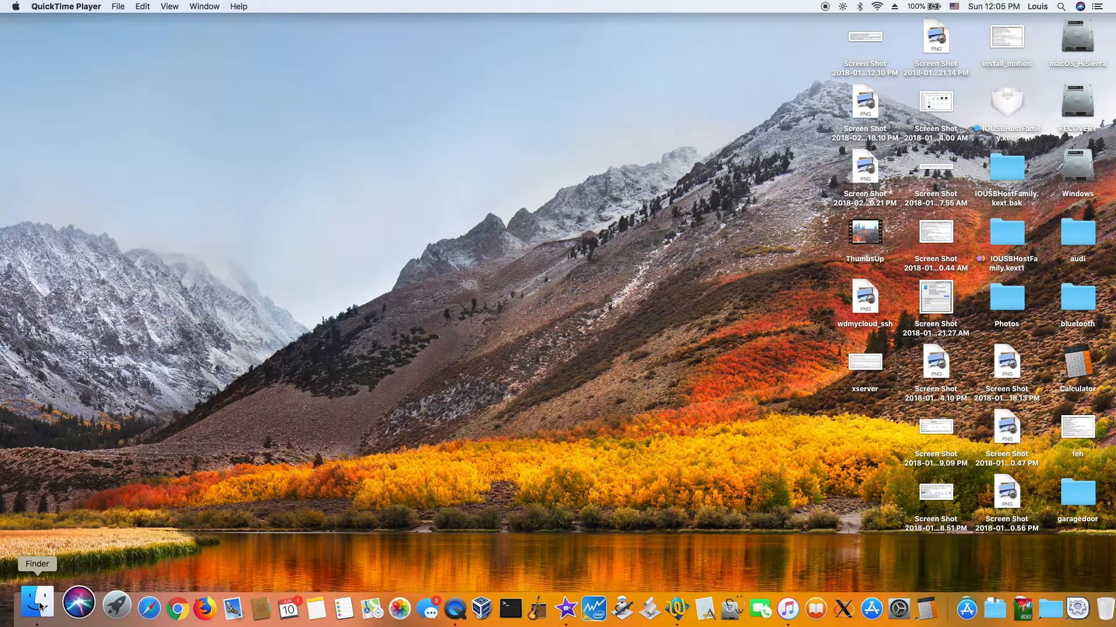
Show the package contents of the iMovie Library in the Movies folder
left_click(36, 609)
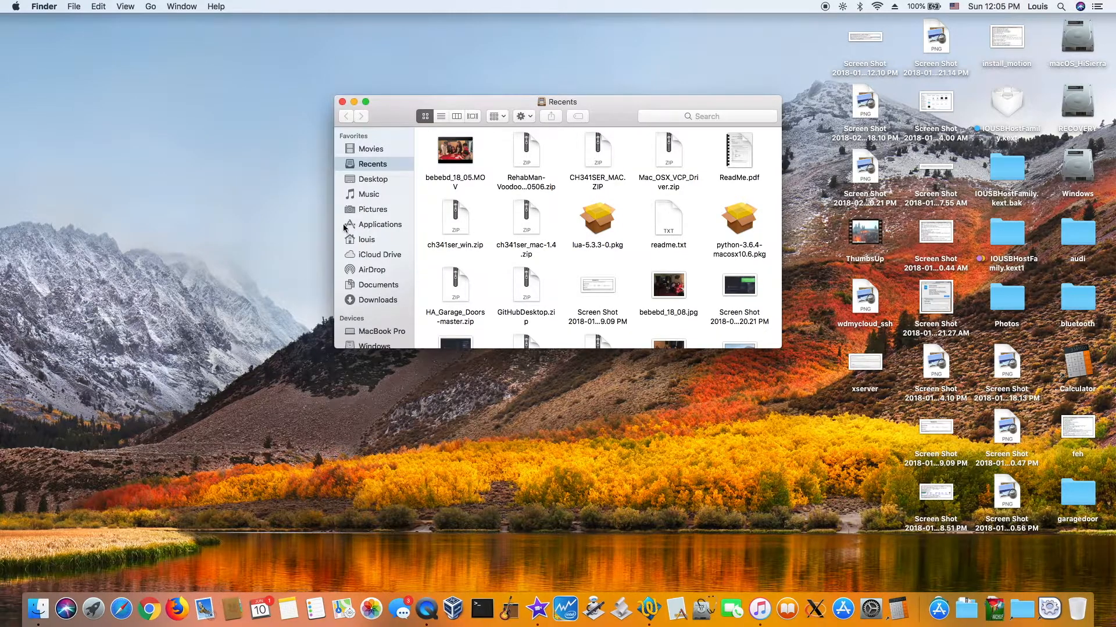
left_click(370, 148)
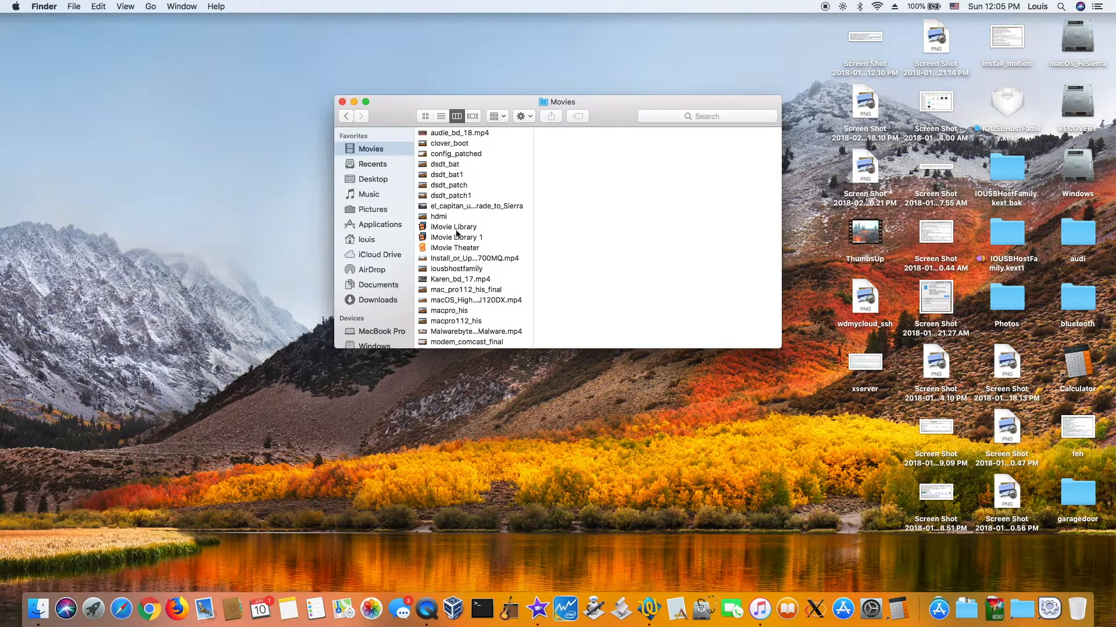
left_click(454, 226)
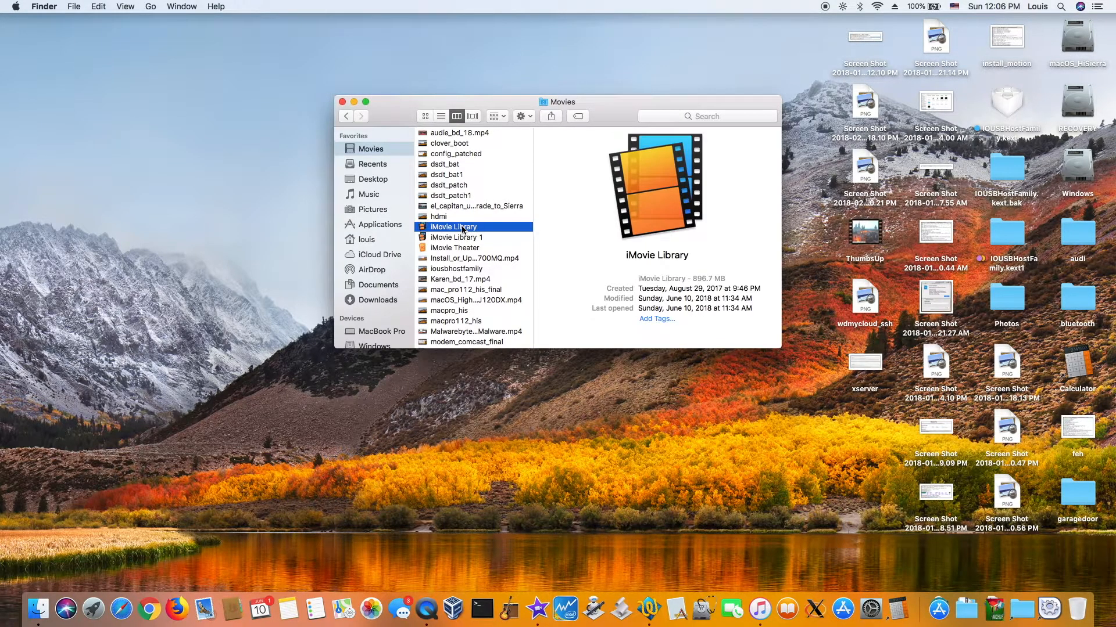
right_click(452, 228)
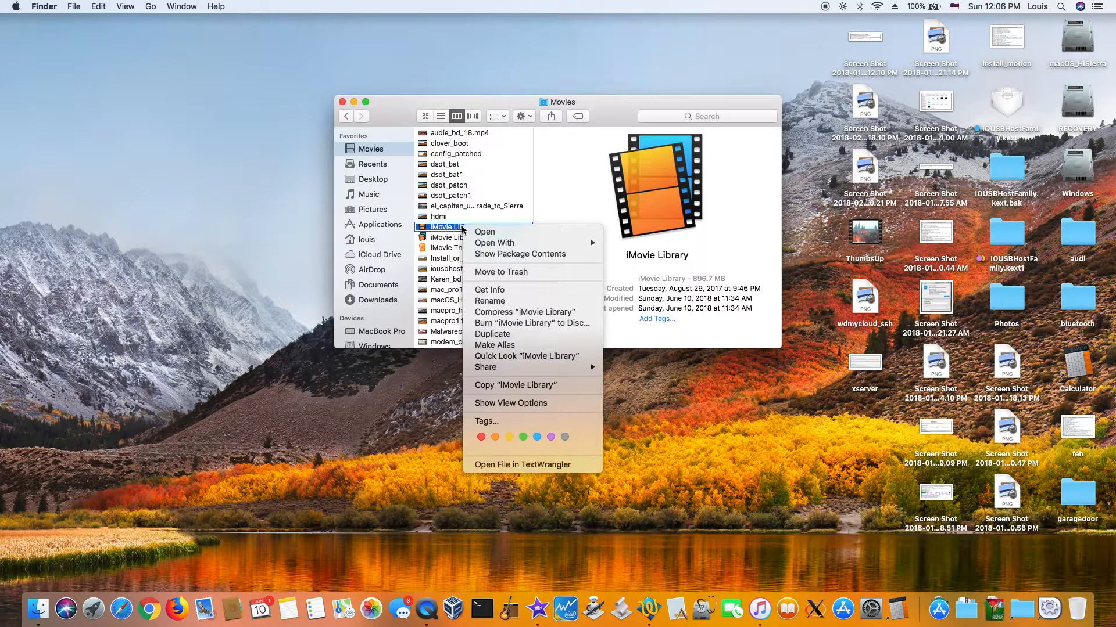
left_click(520, 254)
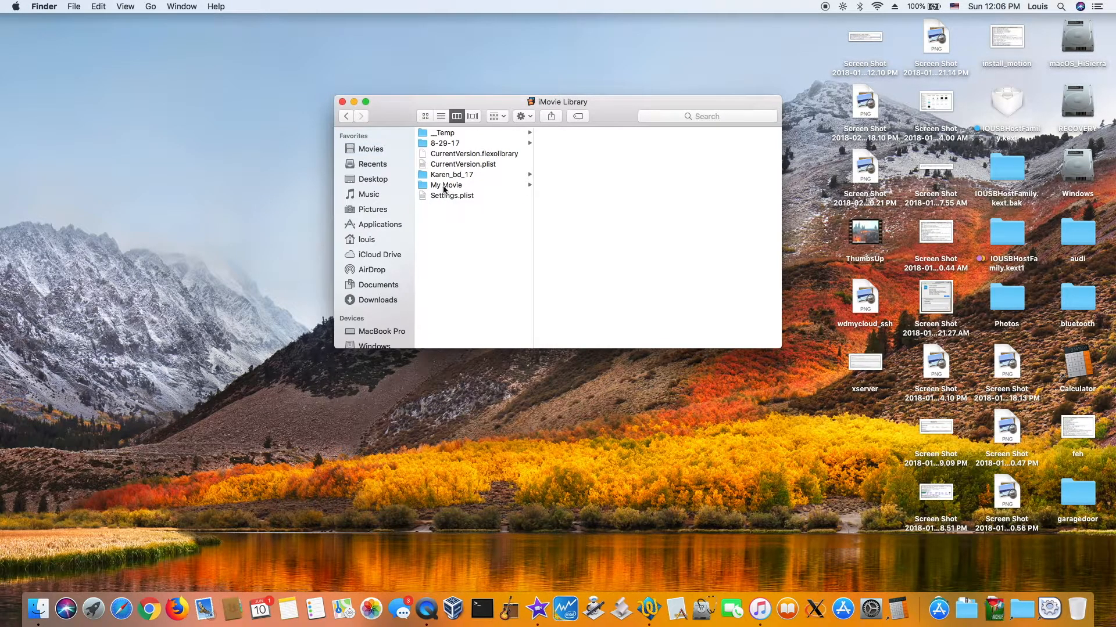
Browse the Karen_bd_17 and My Movie events down to Render Files and original media
left_click(451, 174)
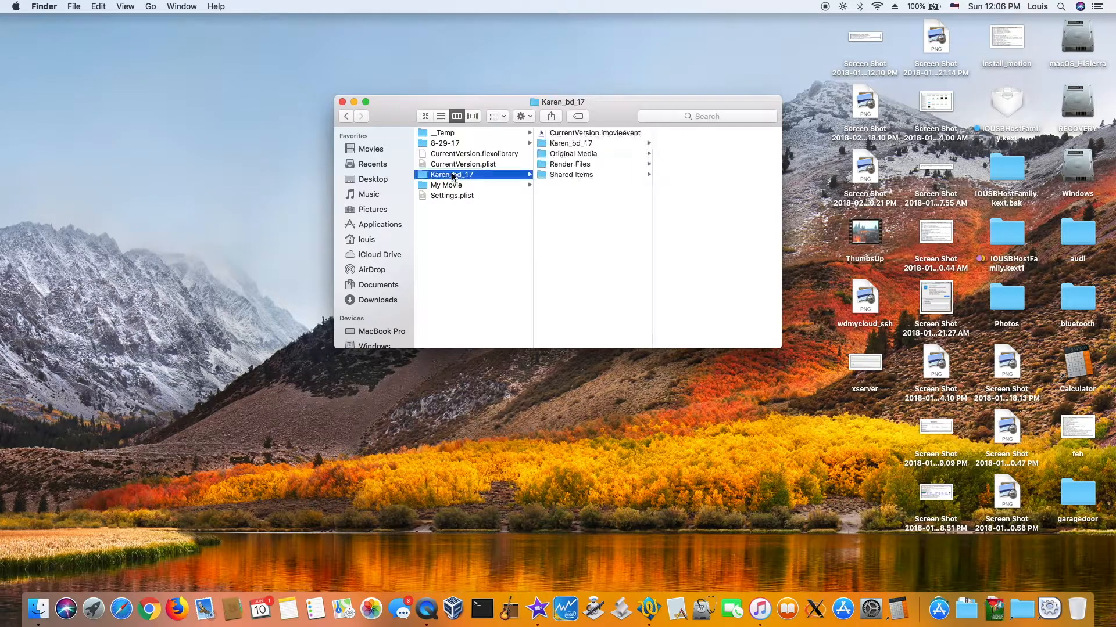
left_click(569, 143)
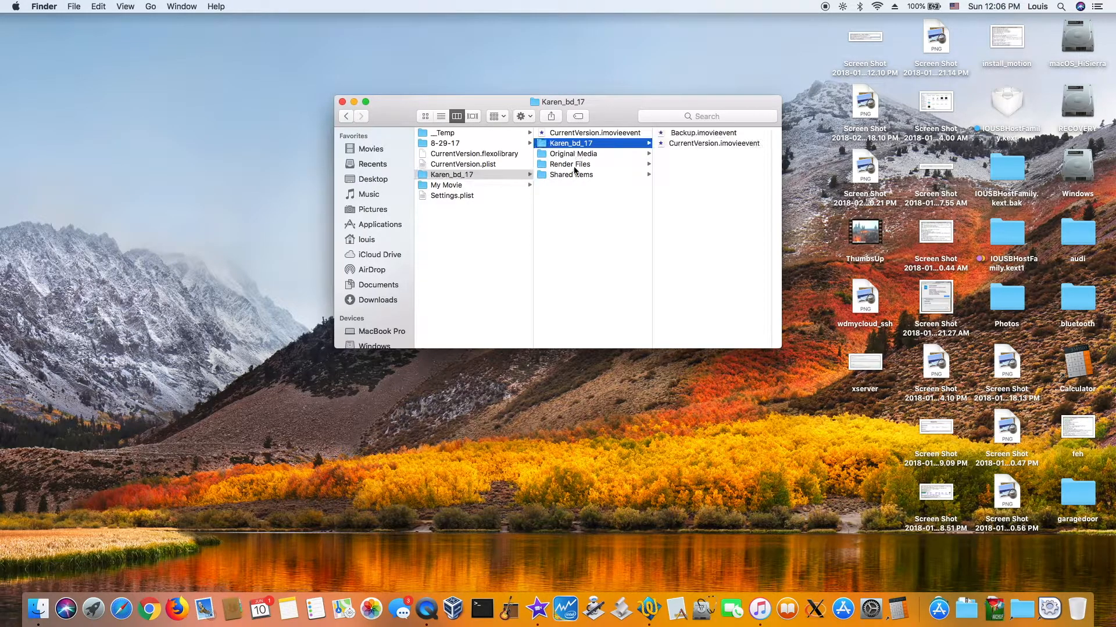
left_click(569, 164)
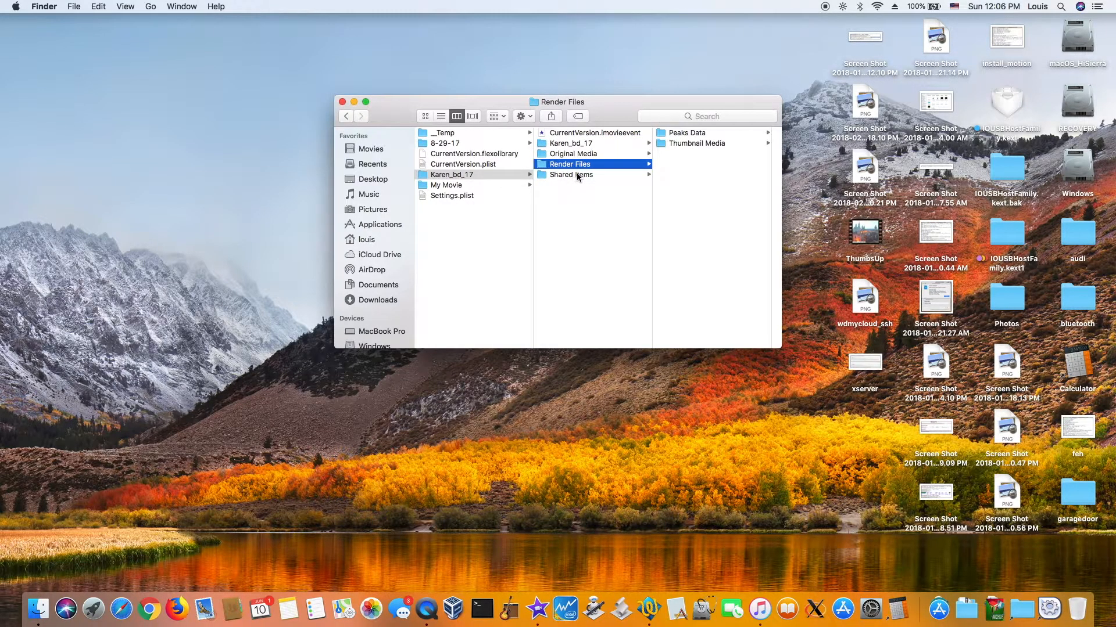
left_click(446, 184)
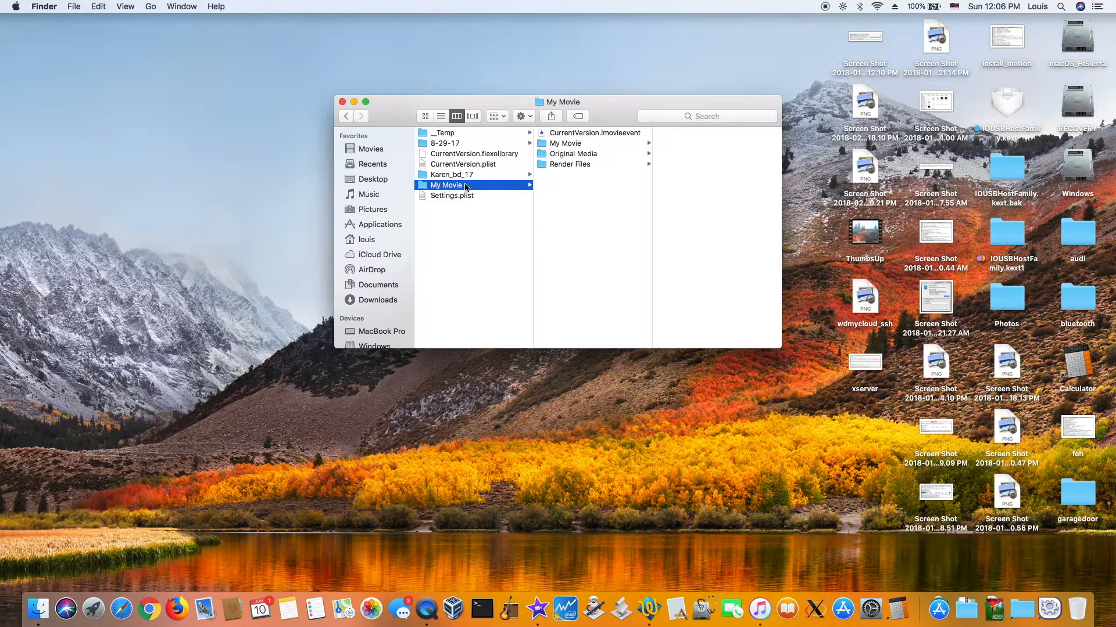
left_click(573, 154)
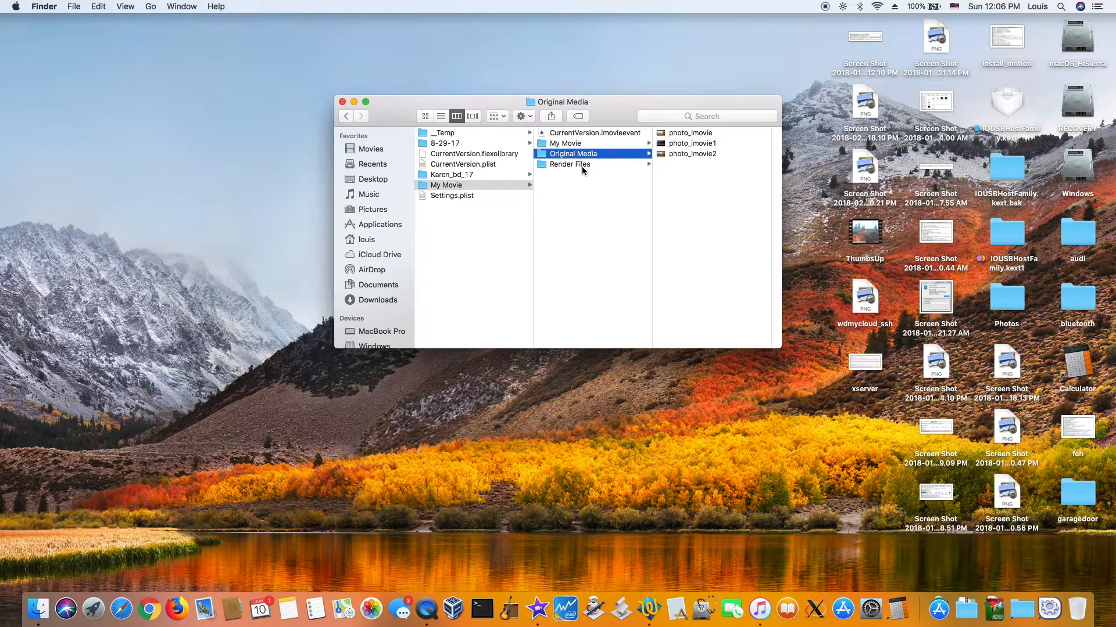
left_click(570, 164)
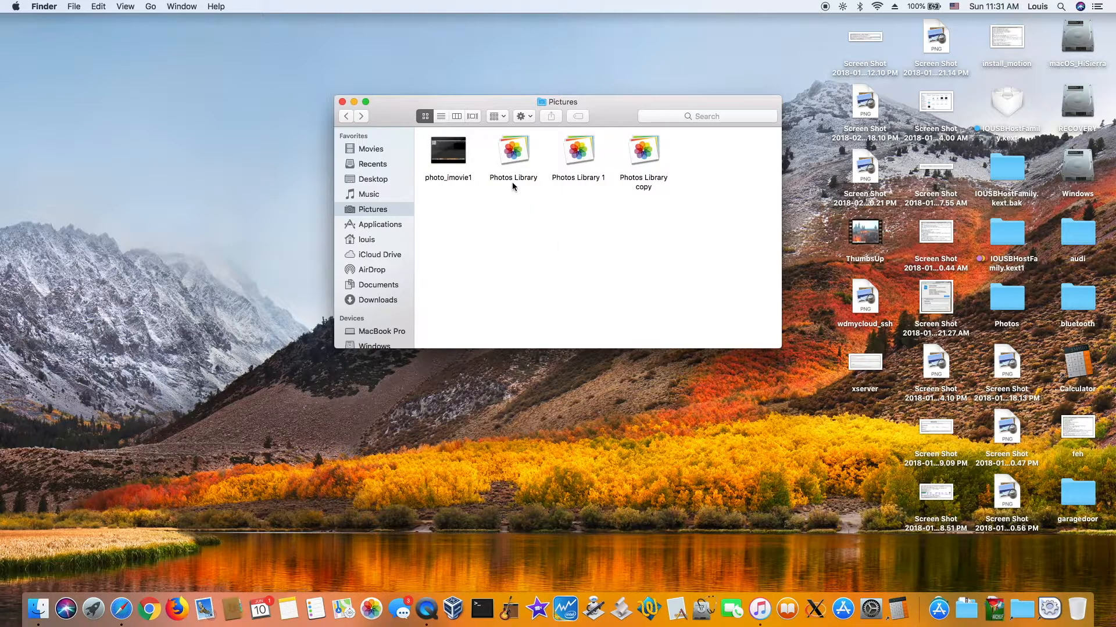
Rename Photos Library to 'Photos Library2' and the copy to 'Photos Library'
left_click(513, 177)
type("2")
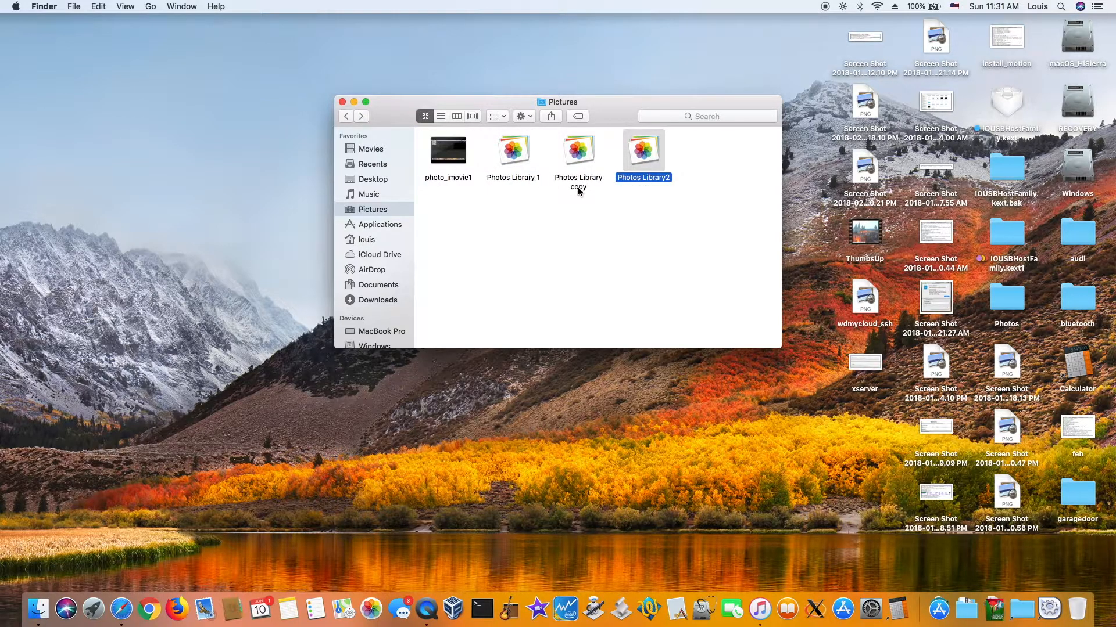
left_click(578, 150)
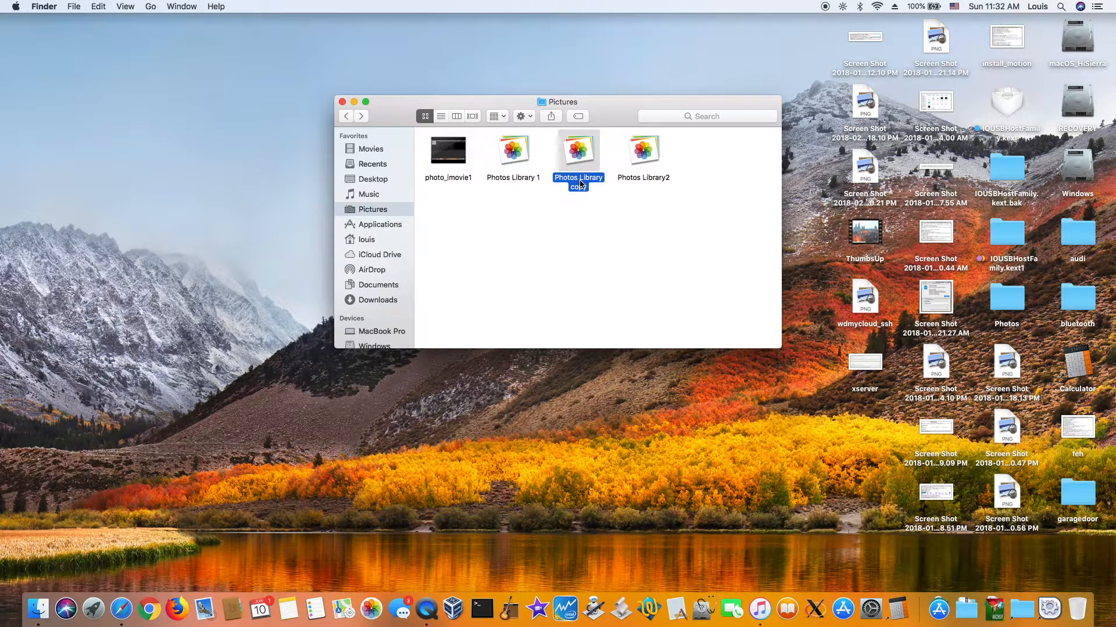
left_click(579, 177)
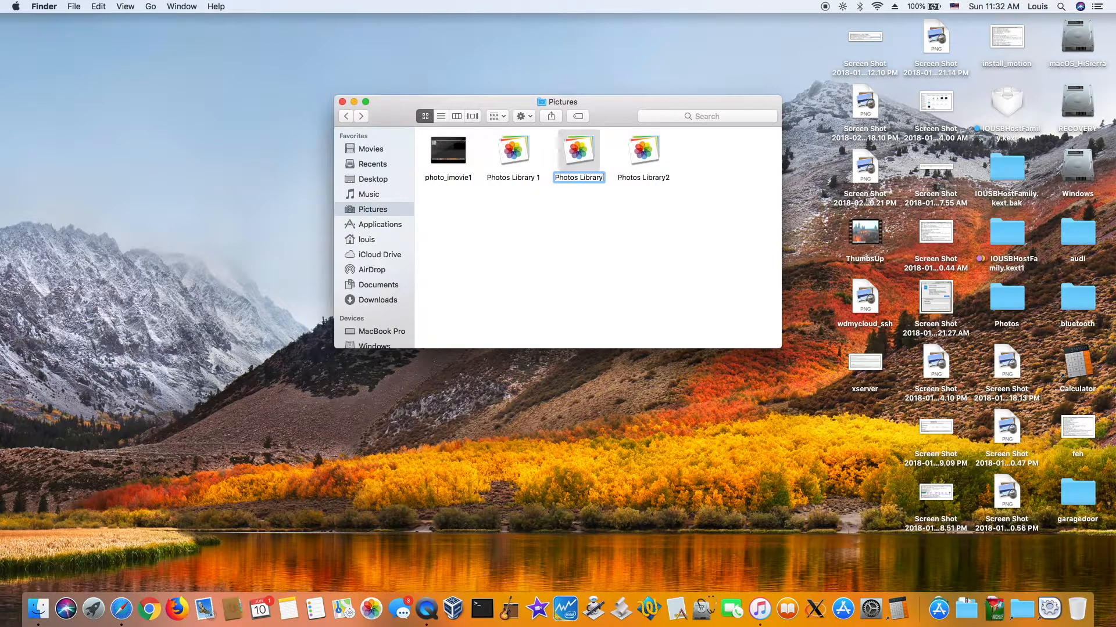
left_click(513, 149)
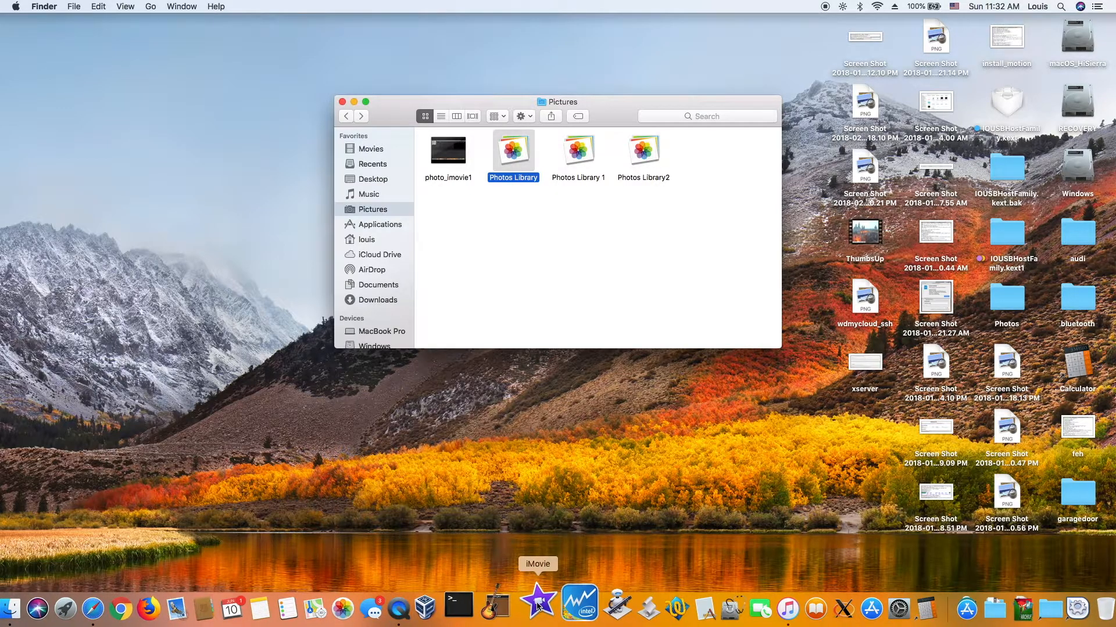
Reopen iMovie and view the iMovie Library clips, then the Photos Library media
left_click(539, 609)
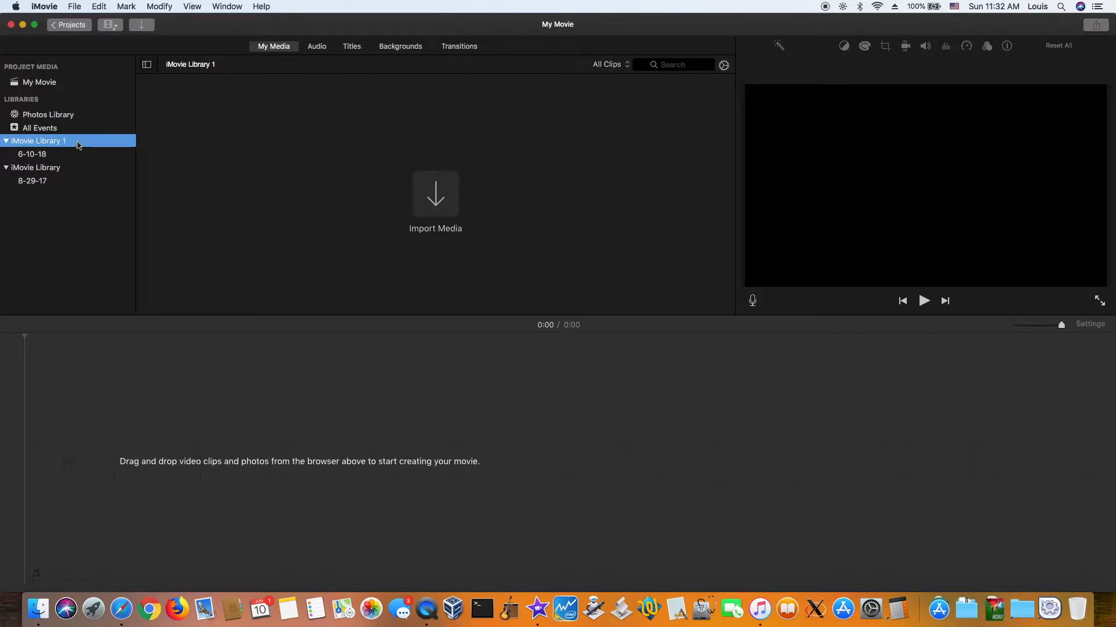
left_click(37, 167)
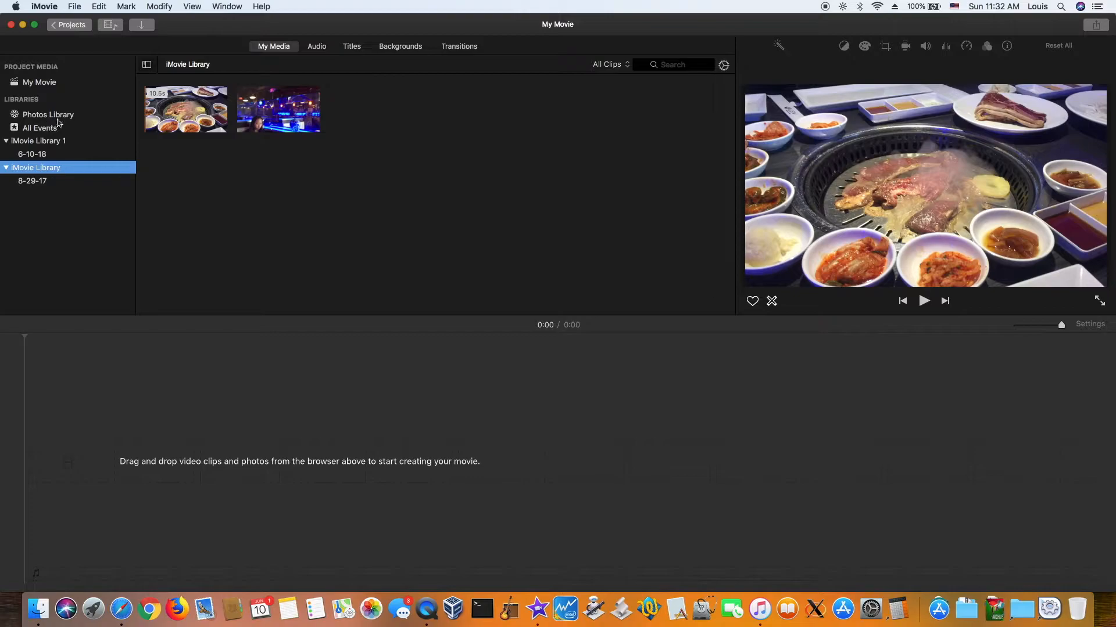
left_click(48, 115)
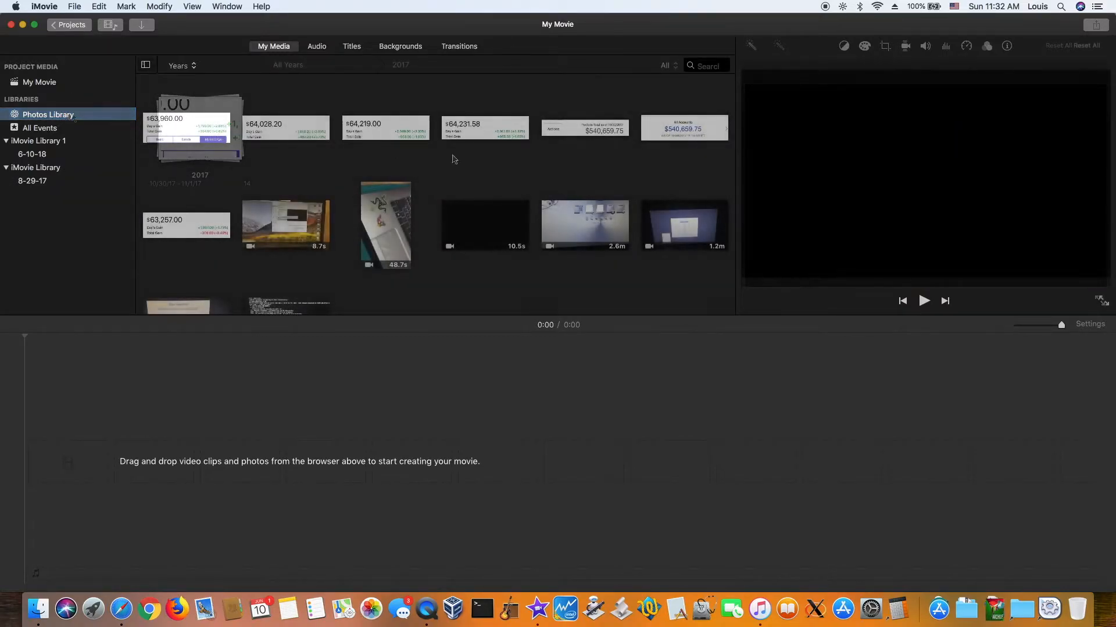